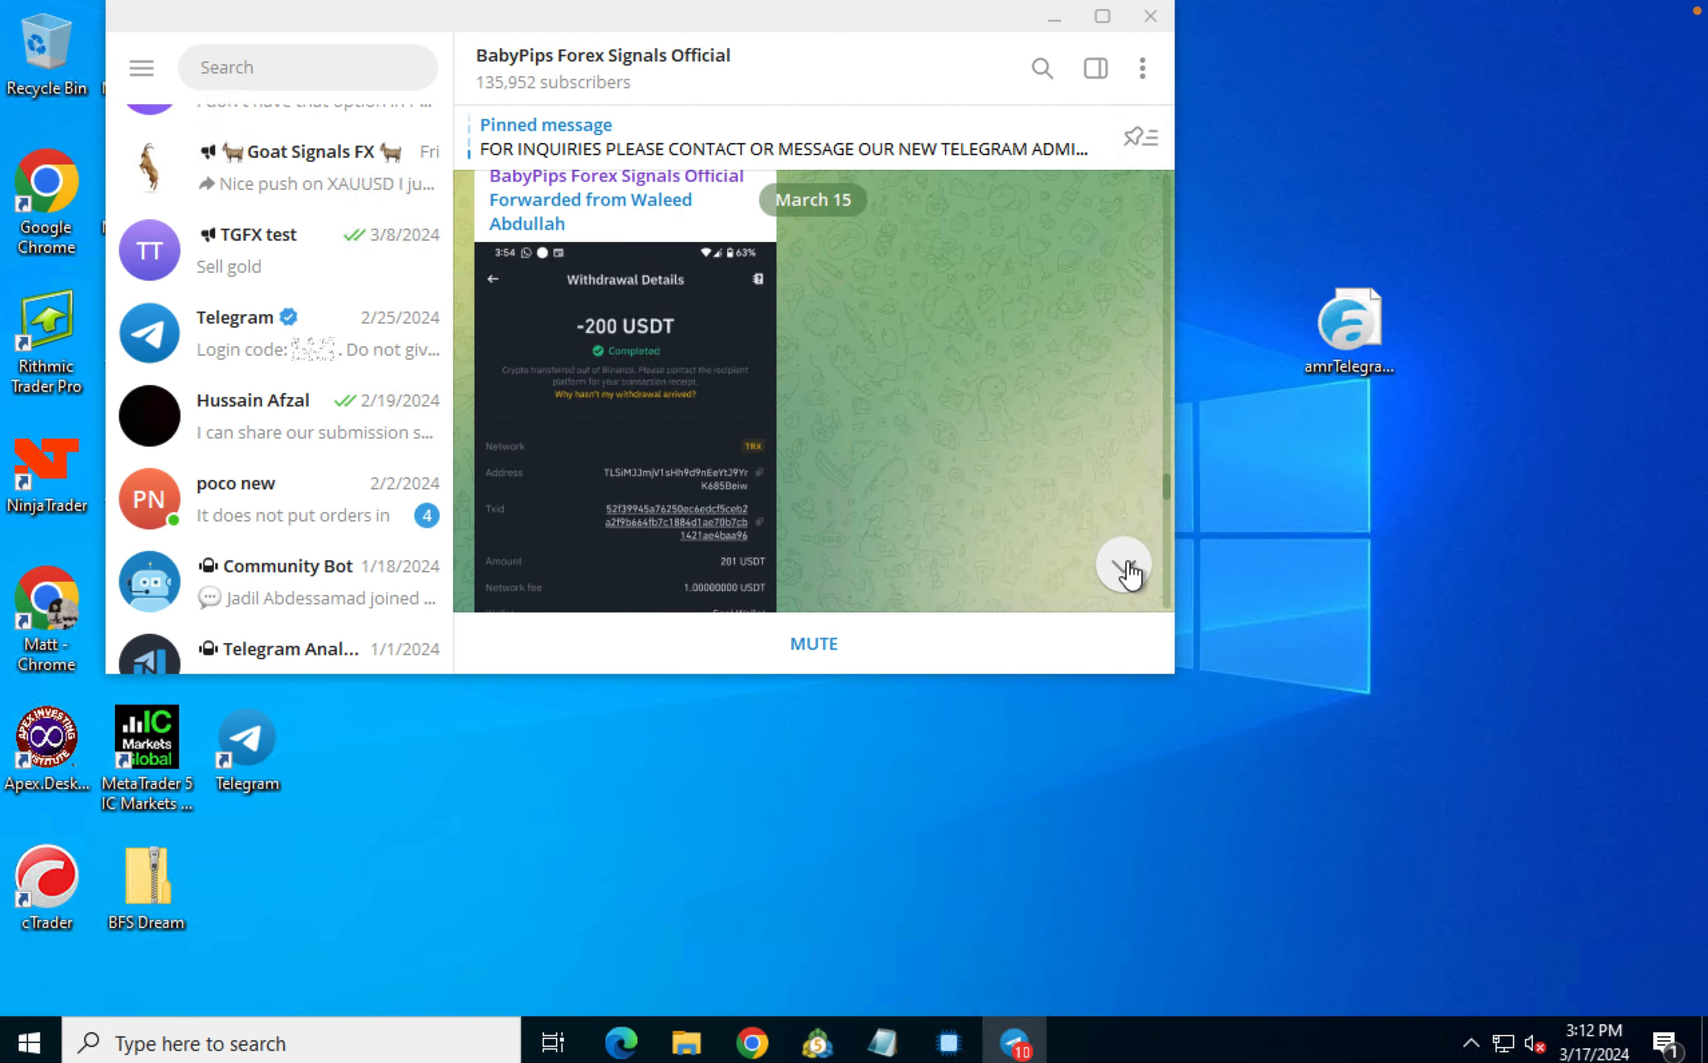
Step: Highlight the signal's 2044-2041 entry range and its stop loss line
scroll("down", 3)
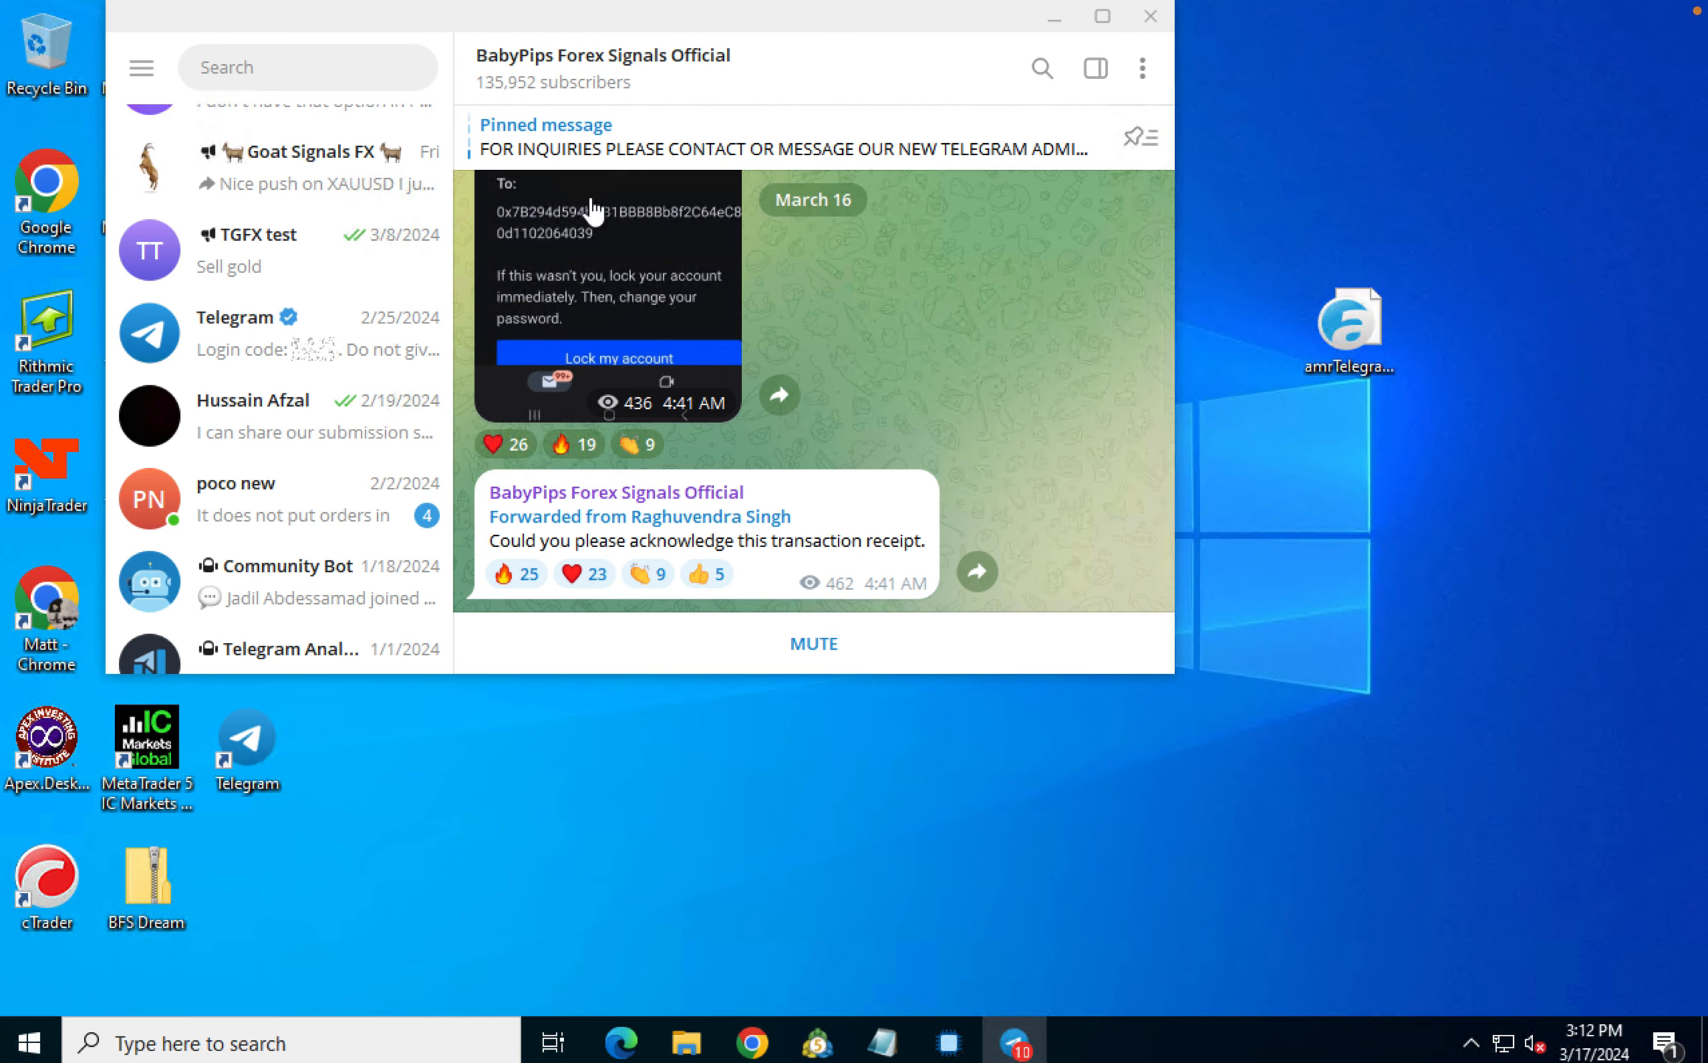
mouse_move(561, 80)
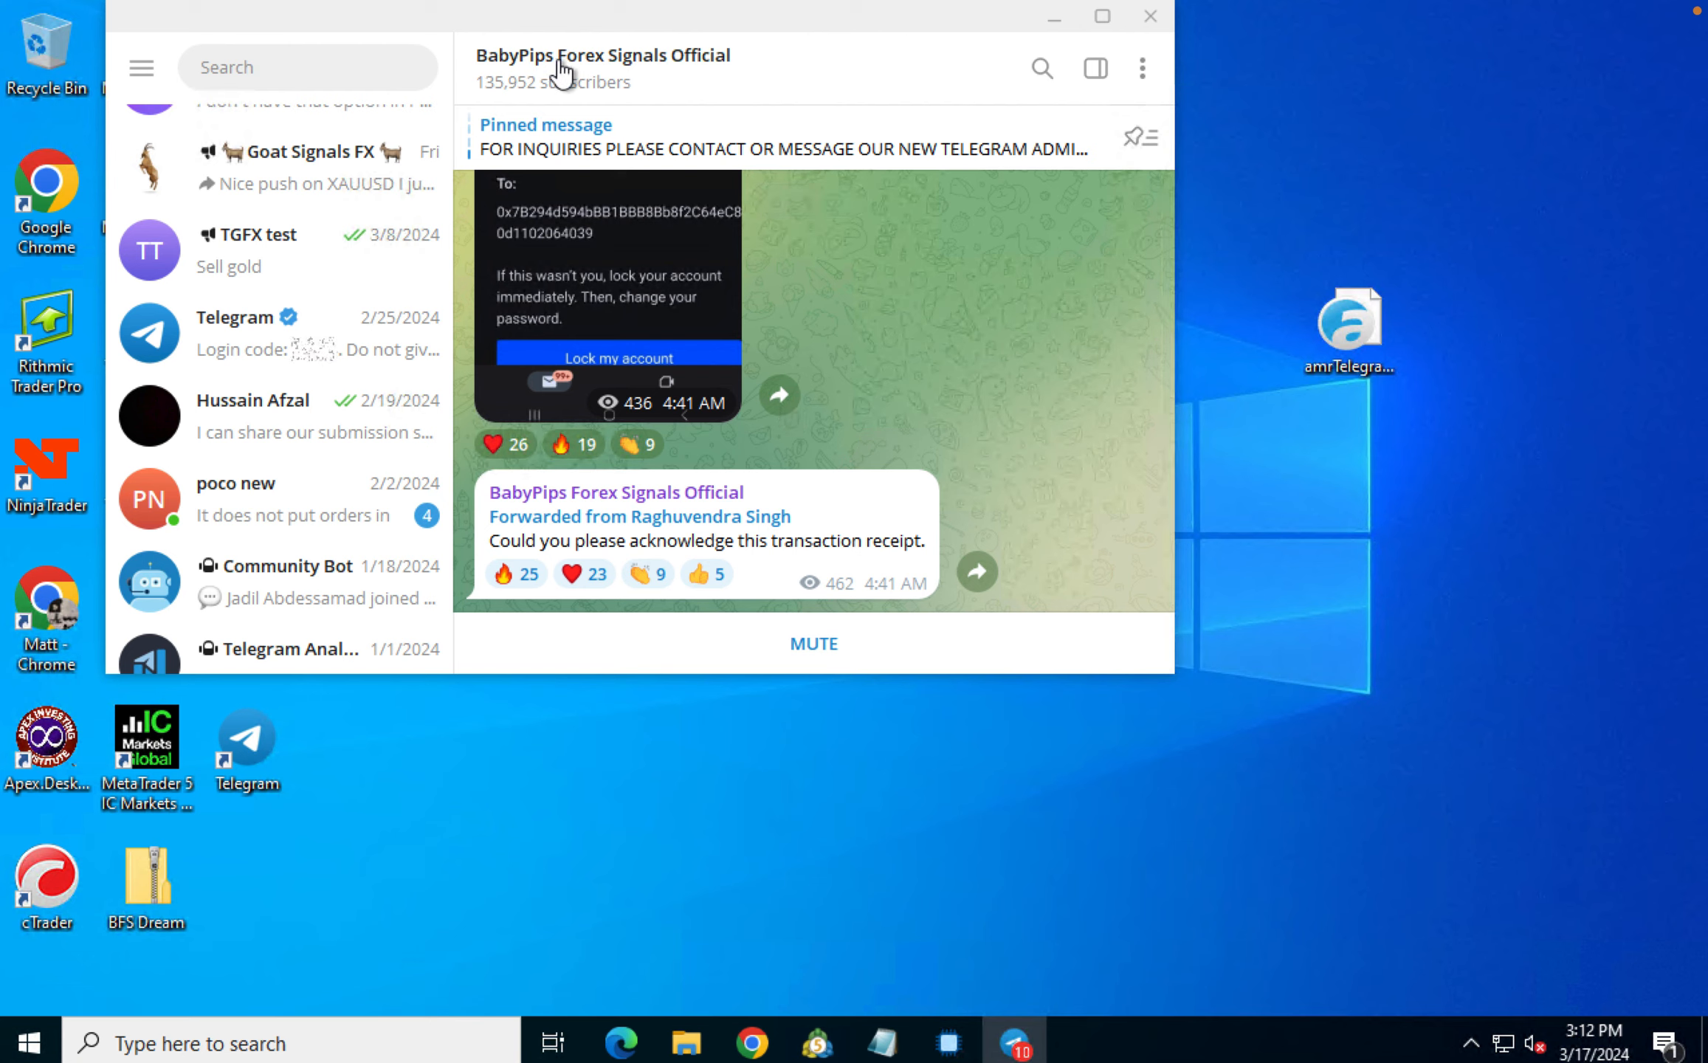
mouse_move(665, 66)
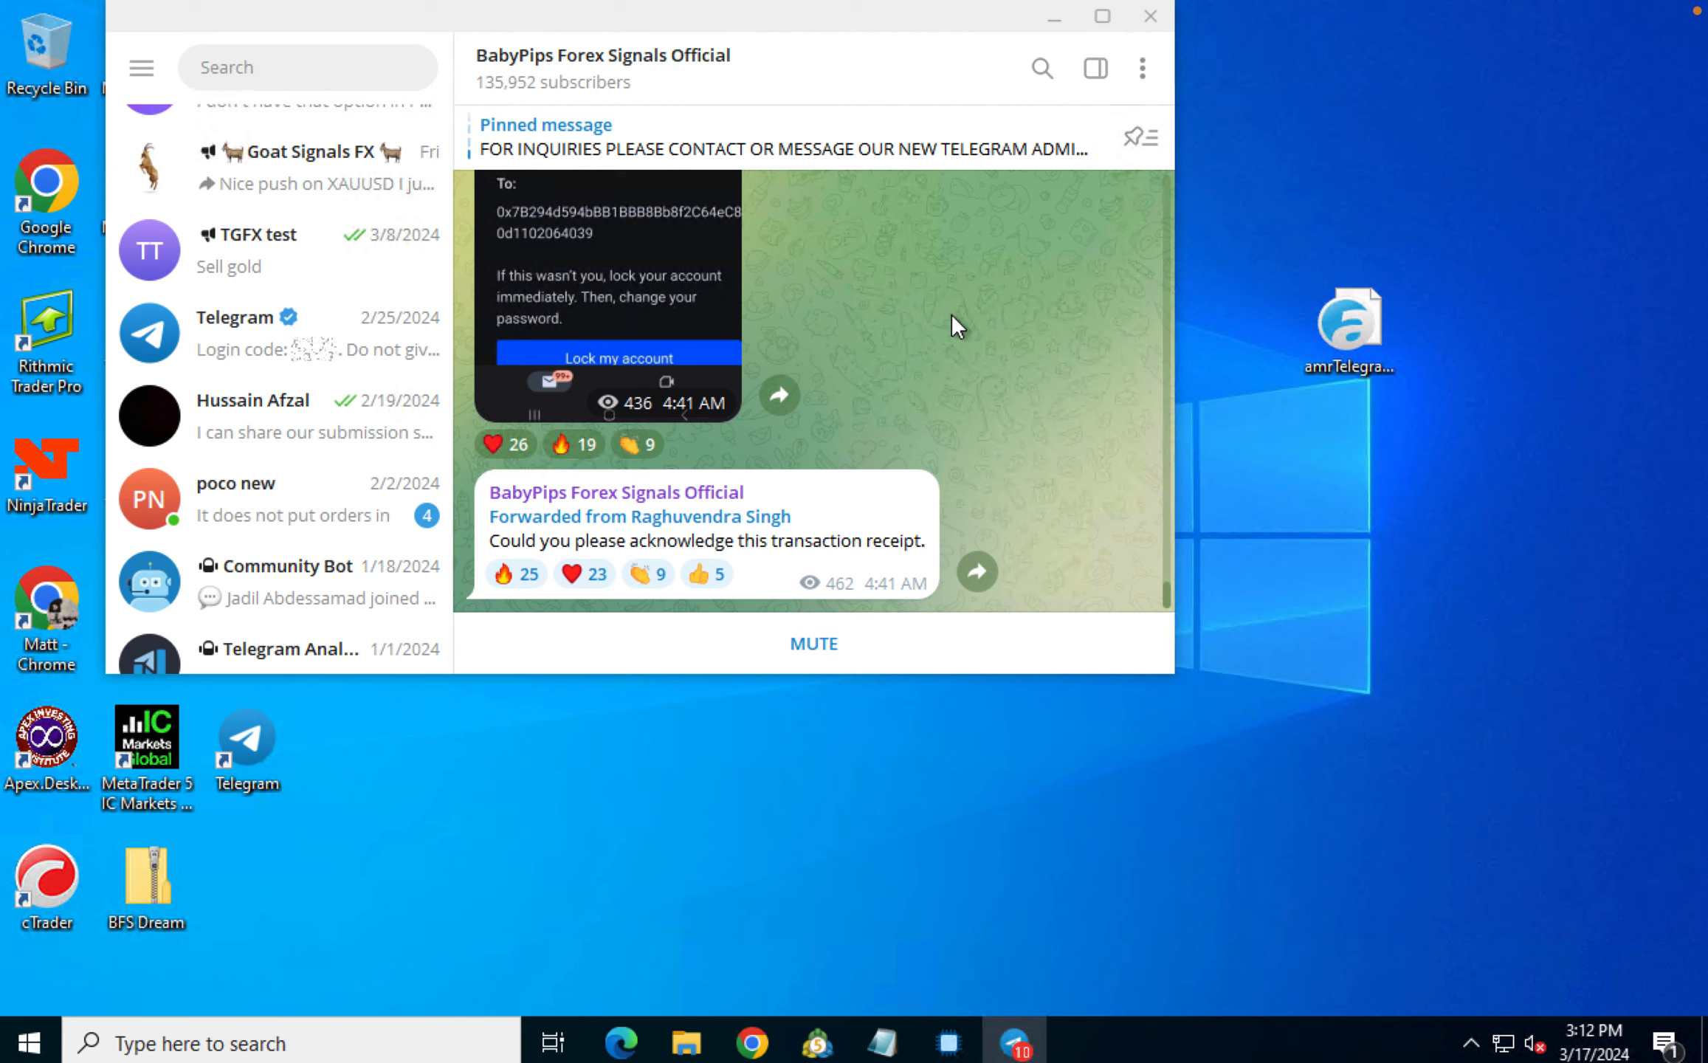
scroll("down", 3)
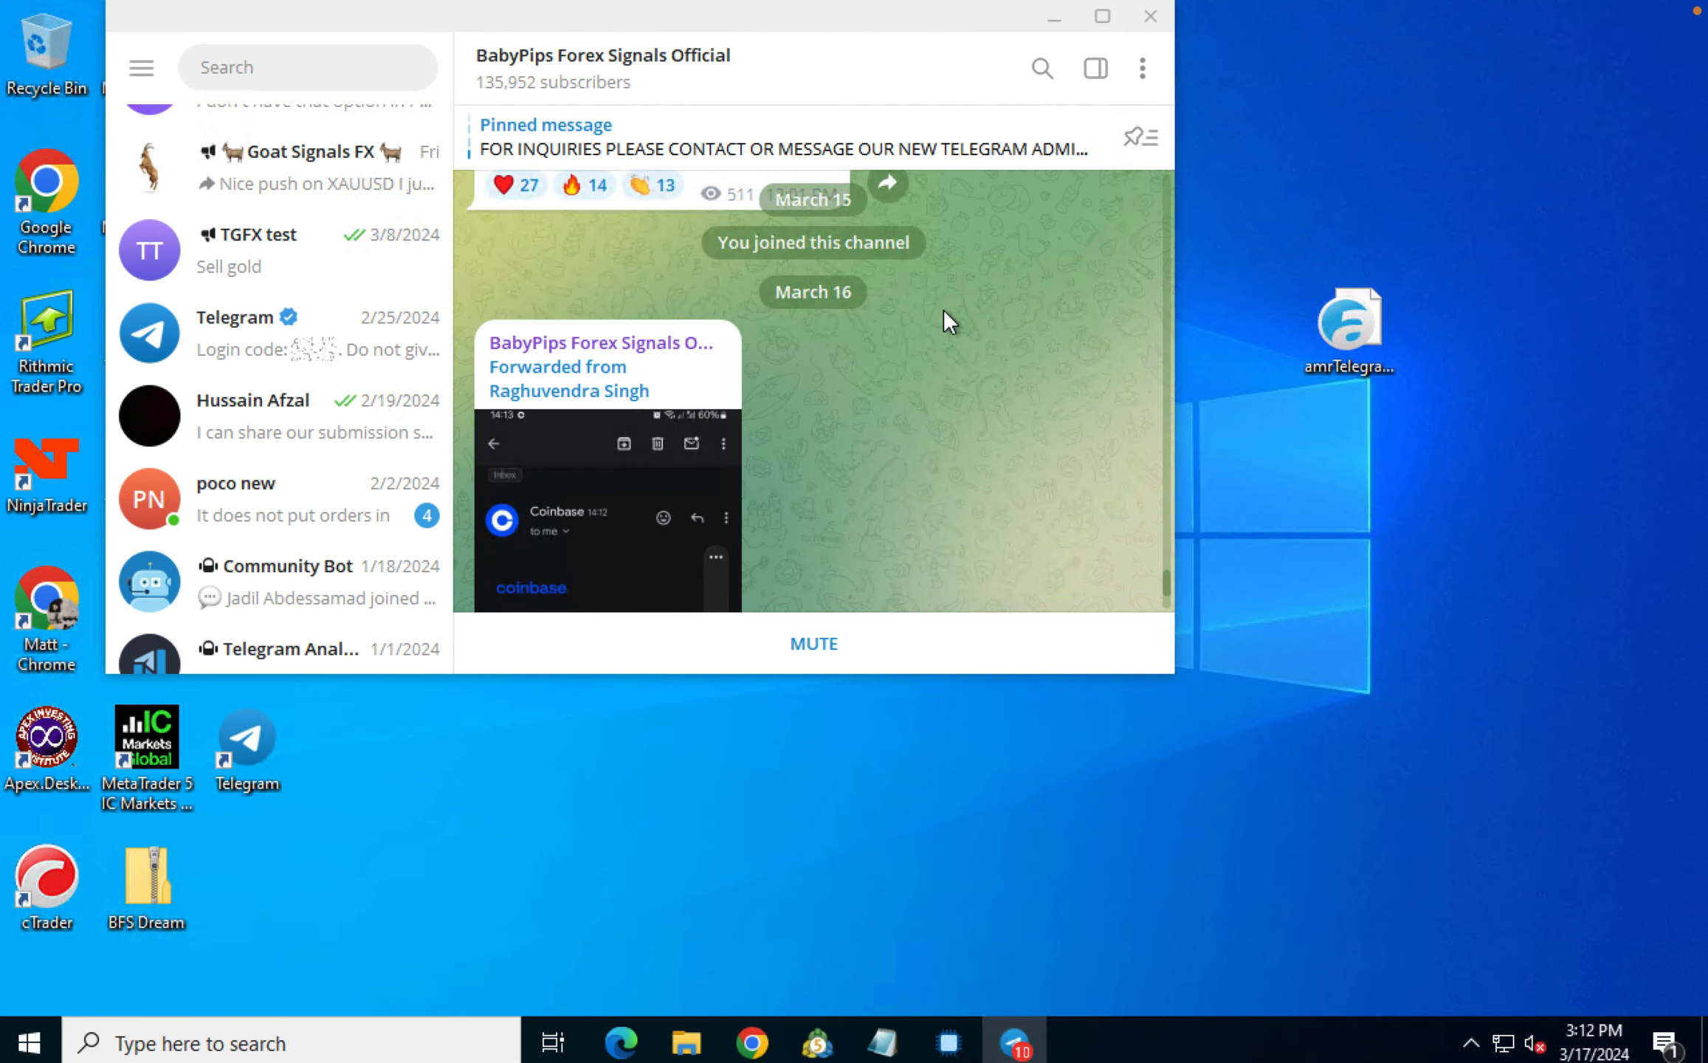
scroll("down", 3)
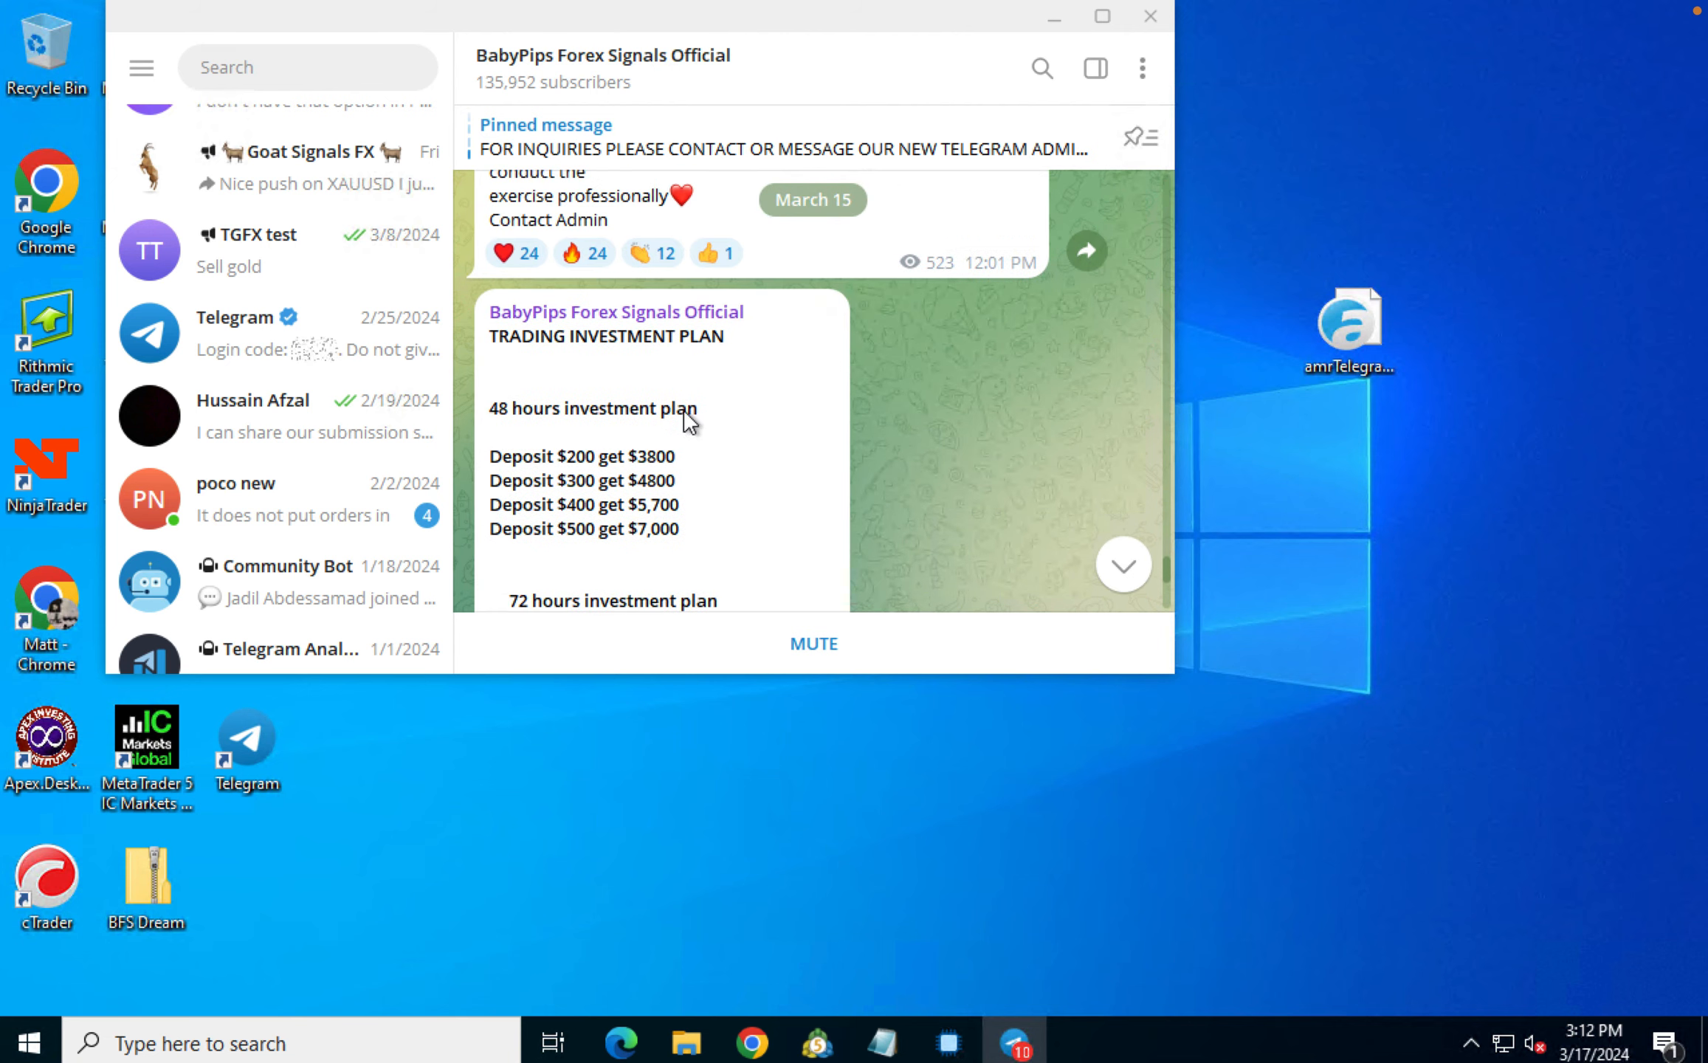
scroll("down", 3)
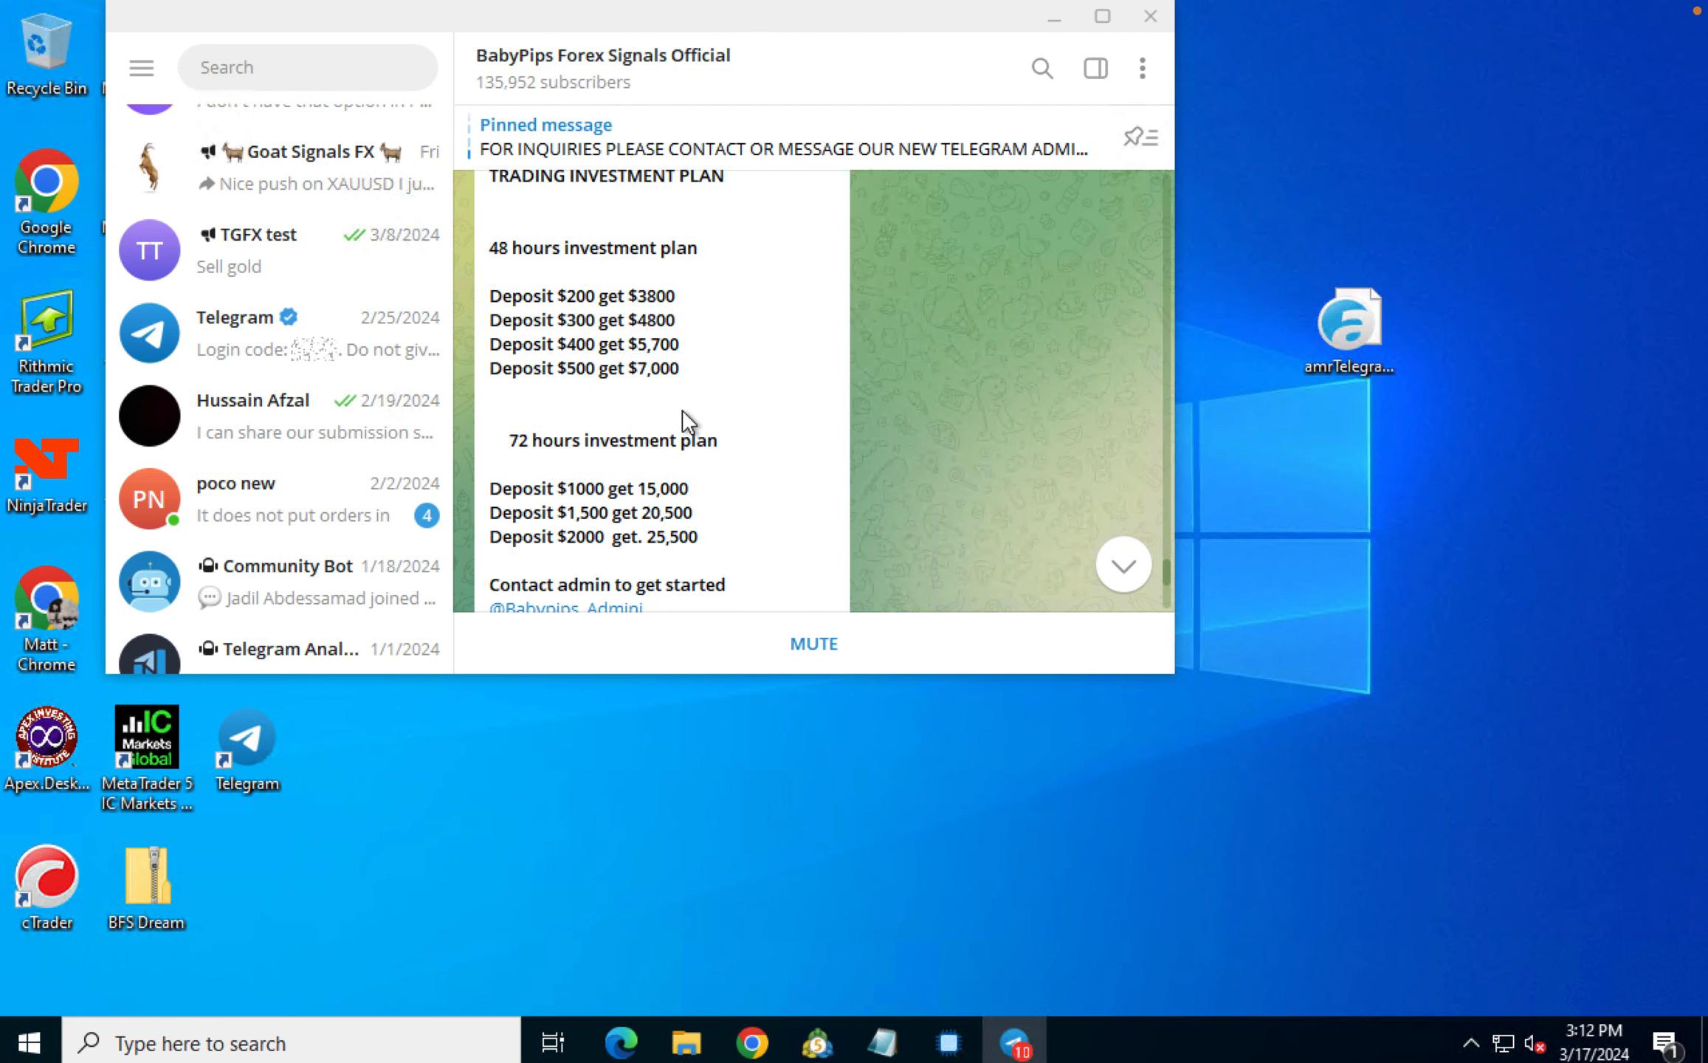
scroll("down", 3)
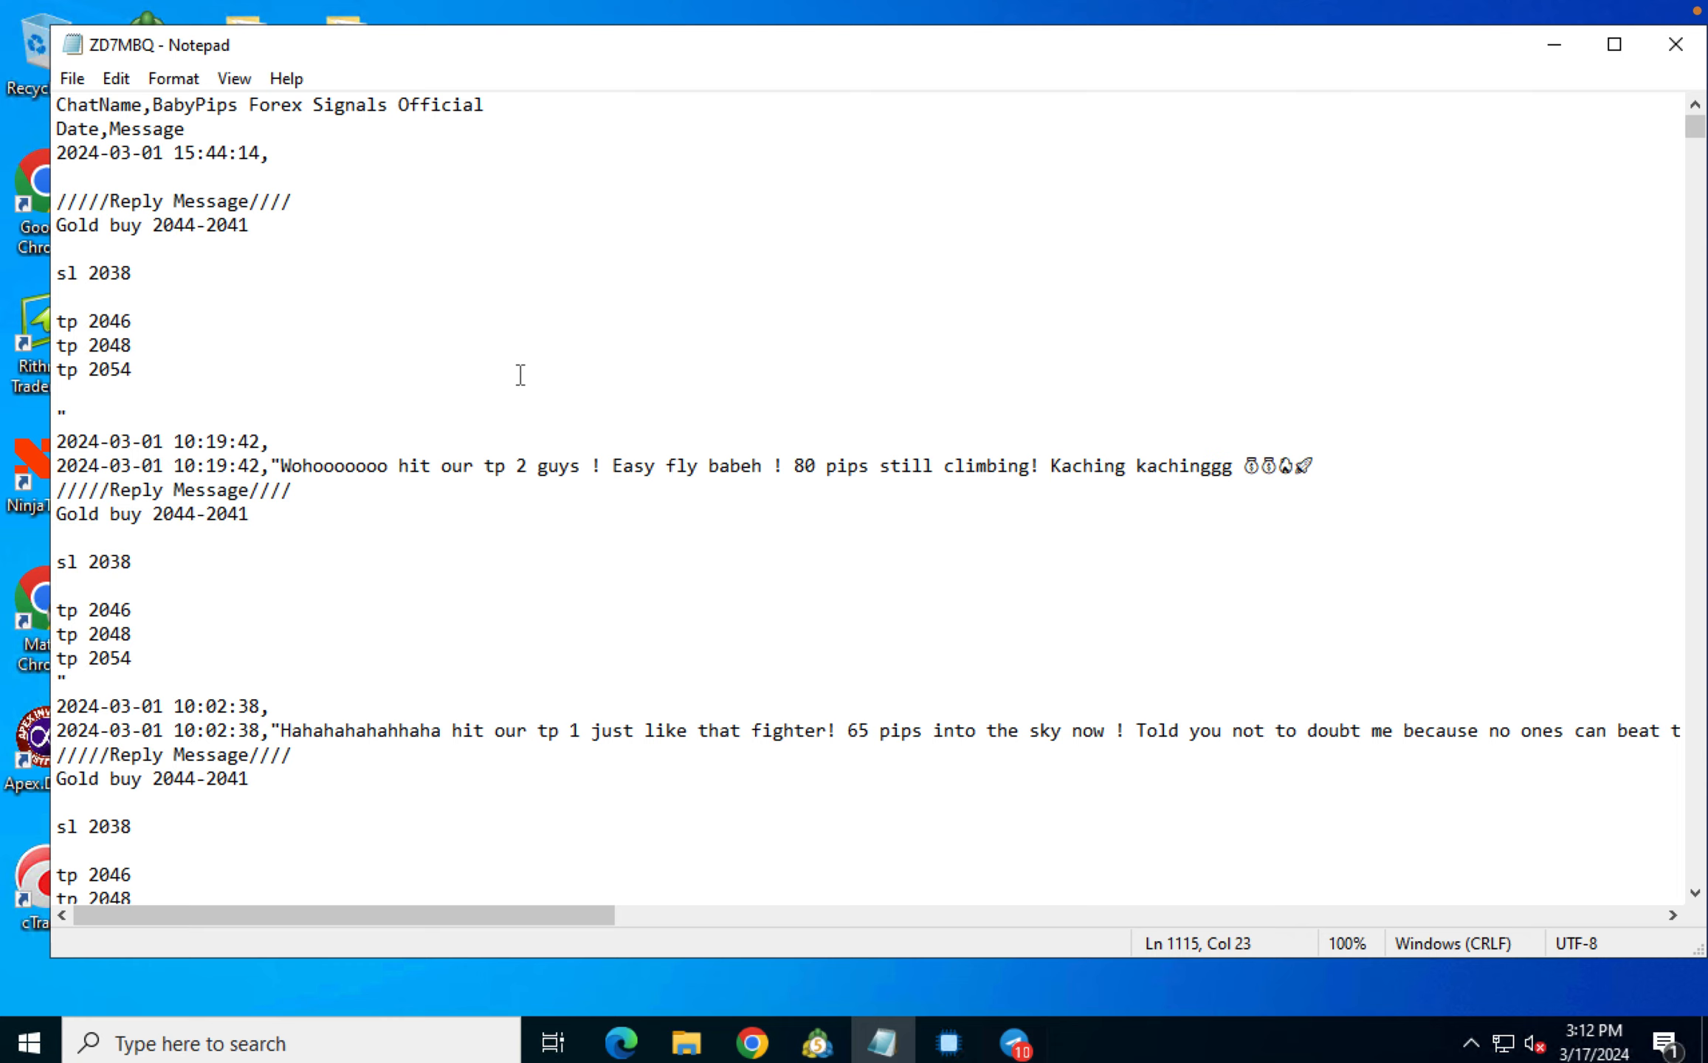
mouse_move(443, 503)
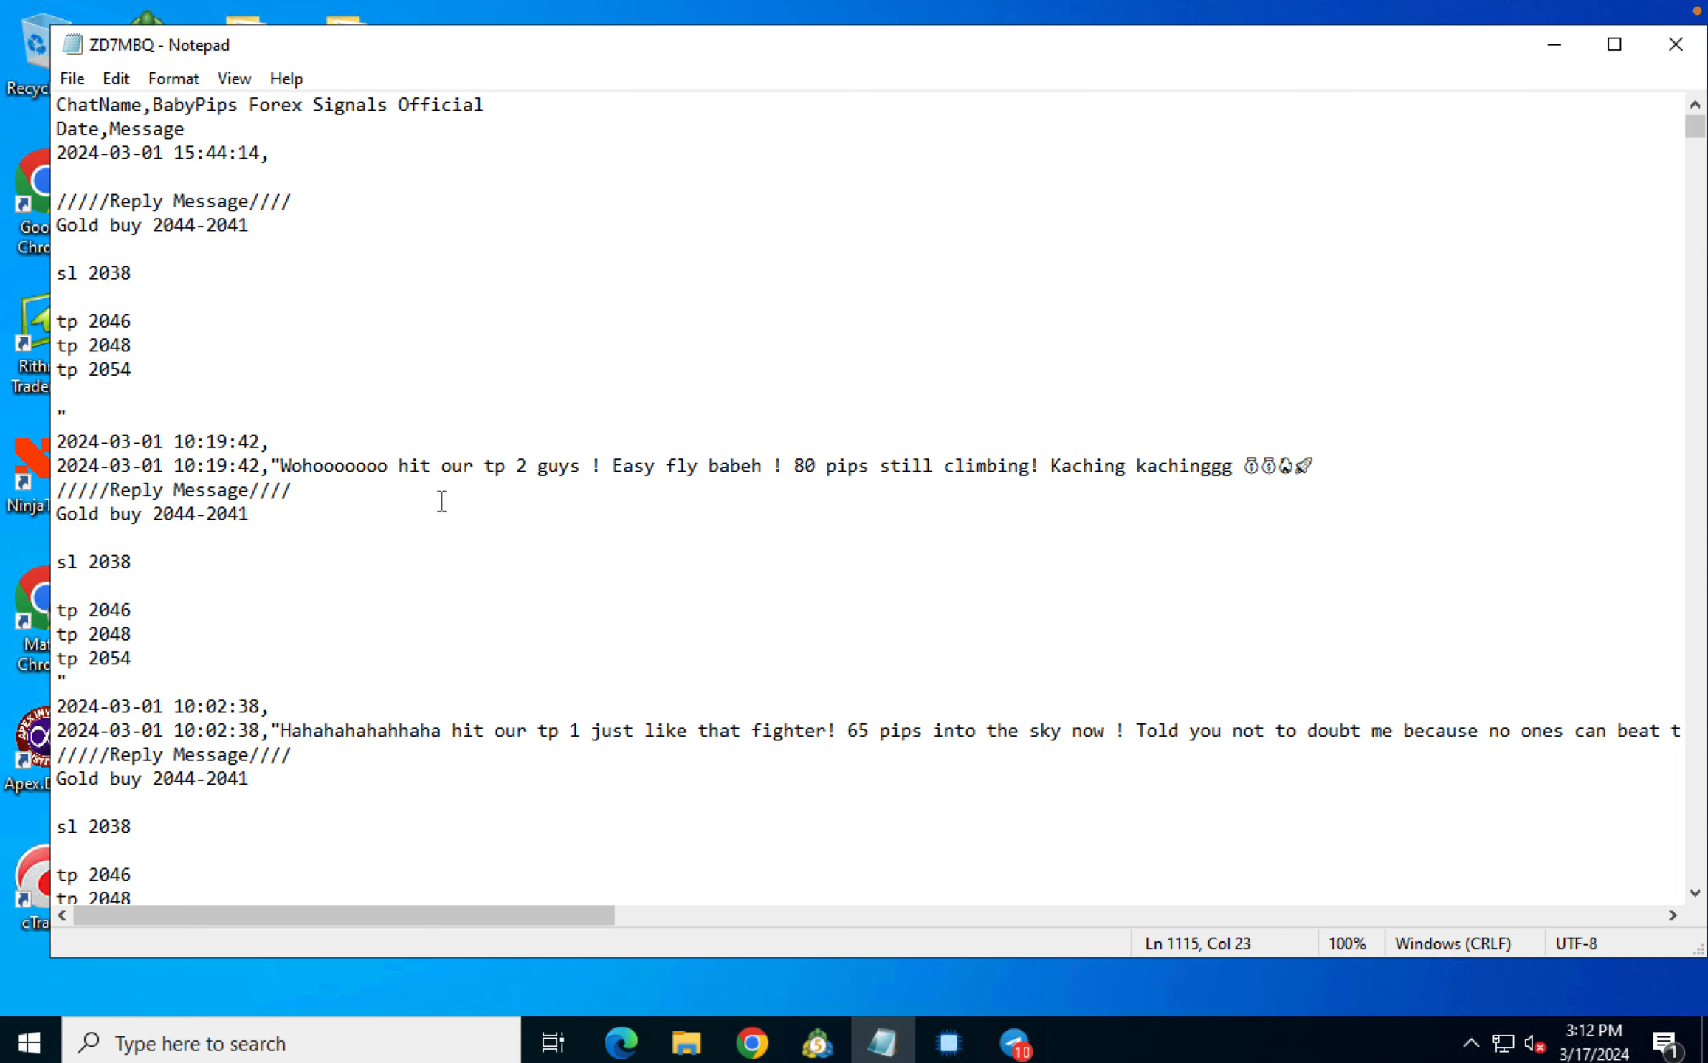
mouse_move(443, 466)
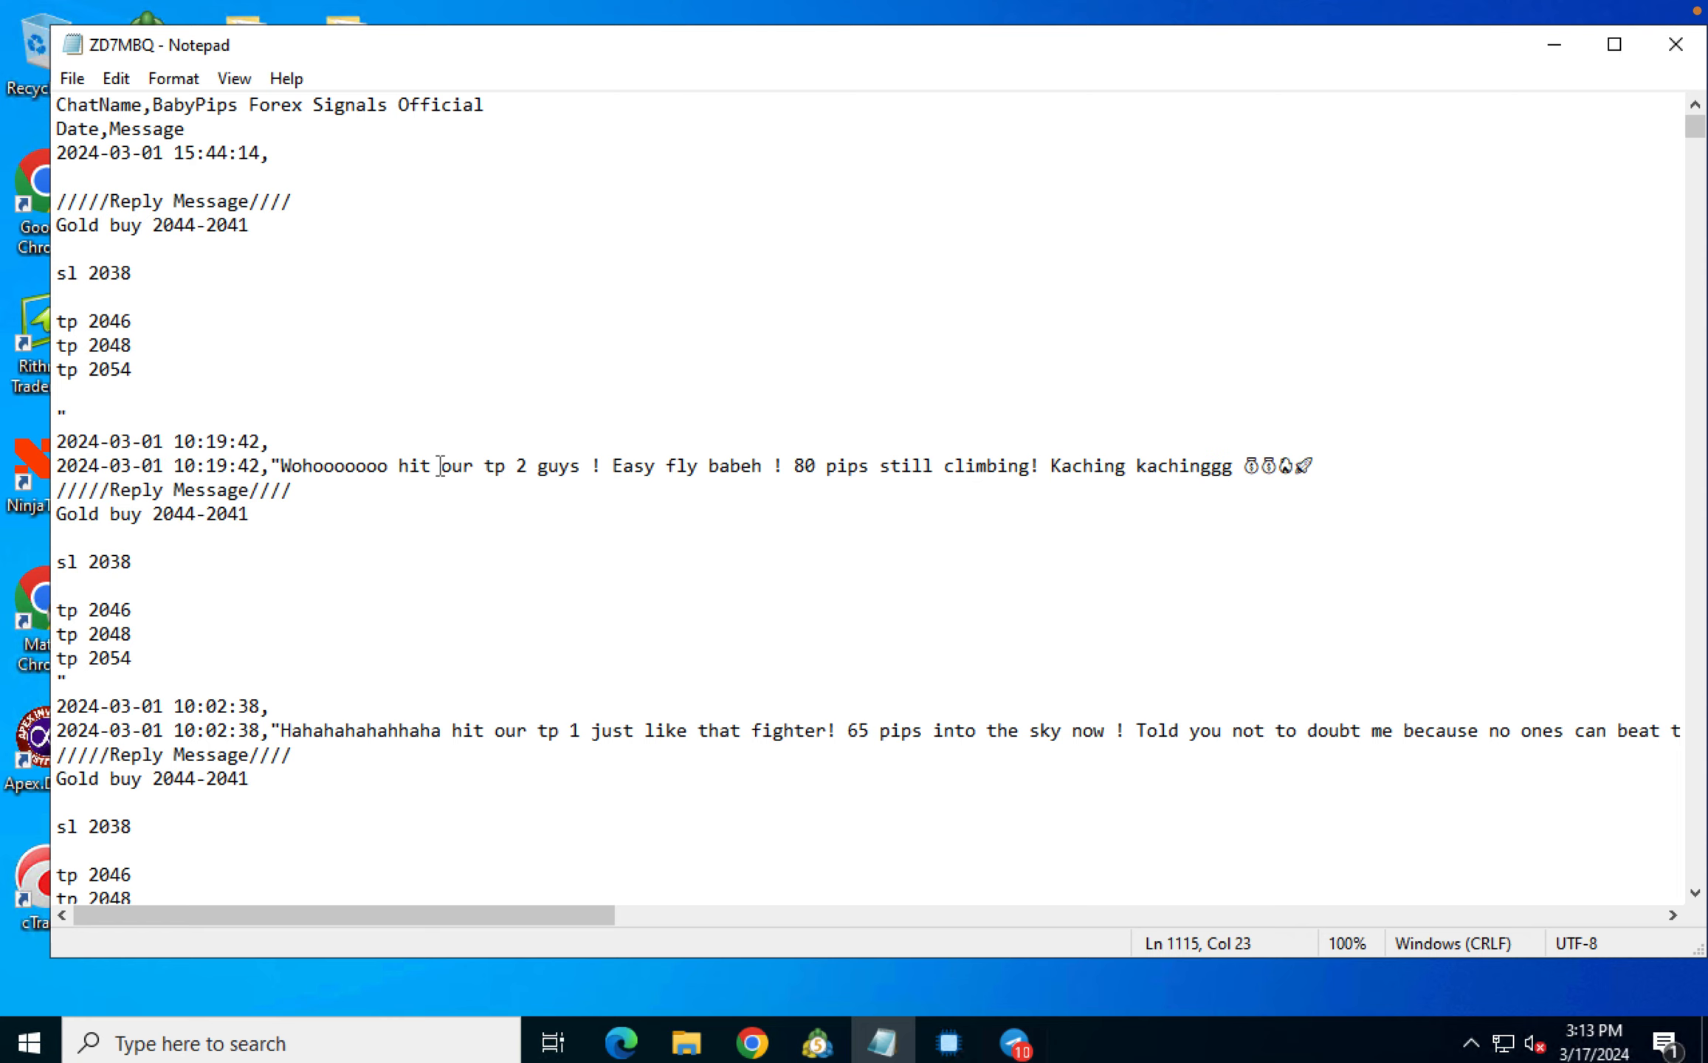
mouse_move(484, 494)
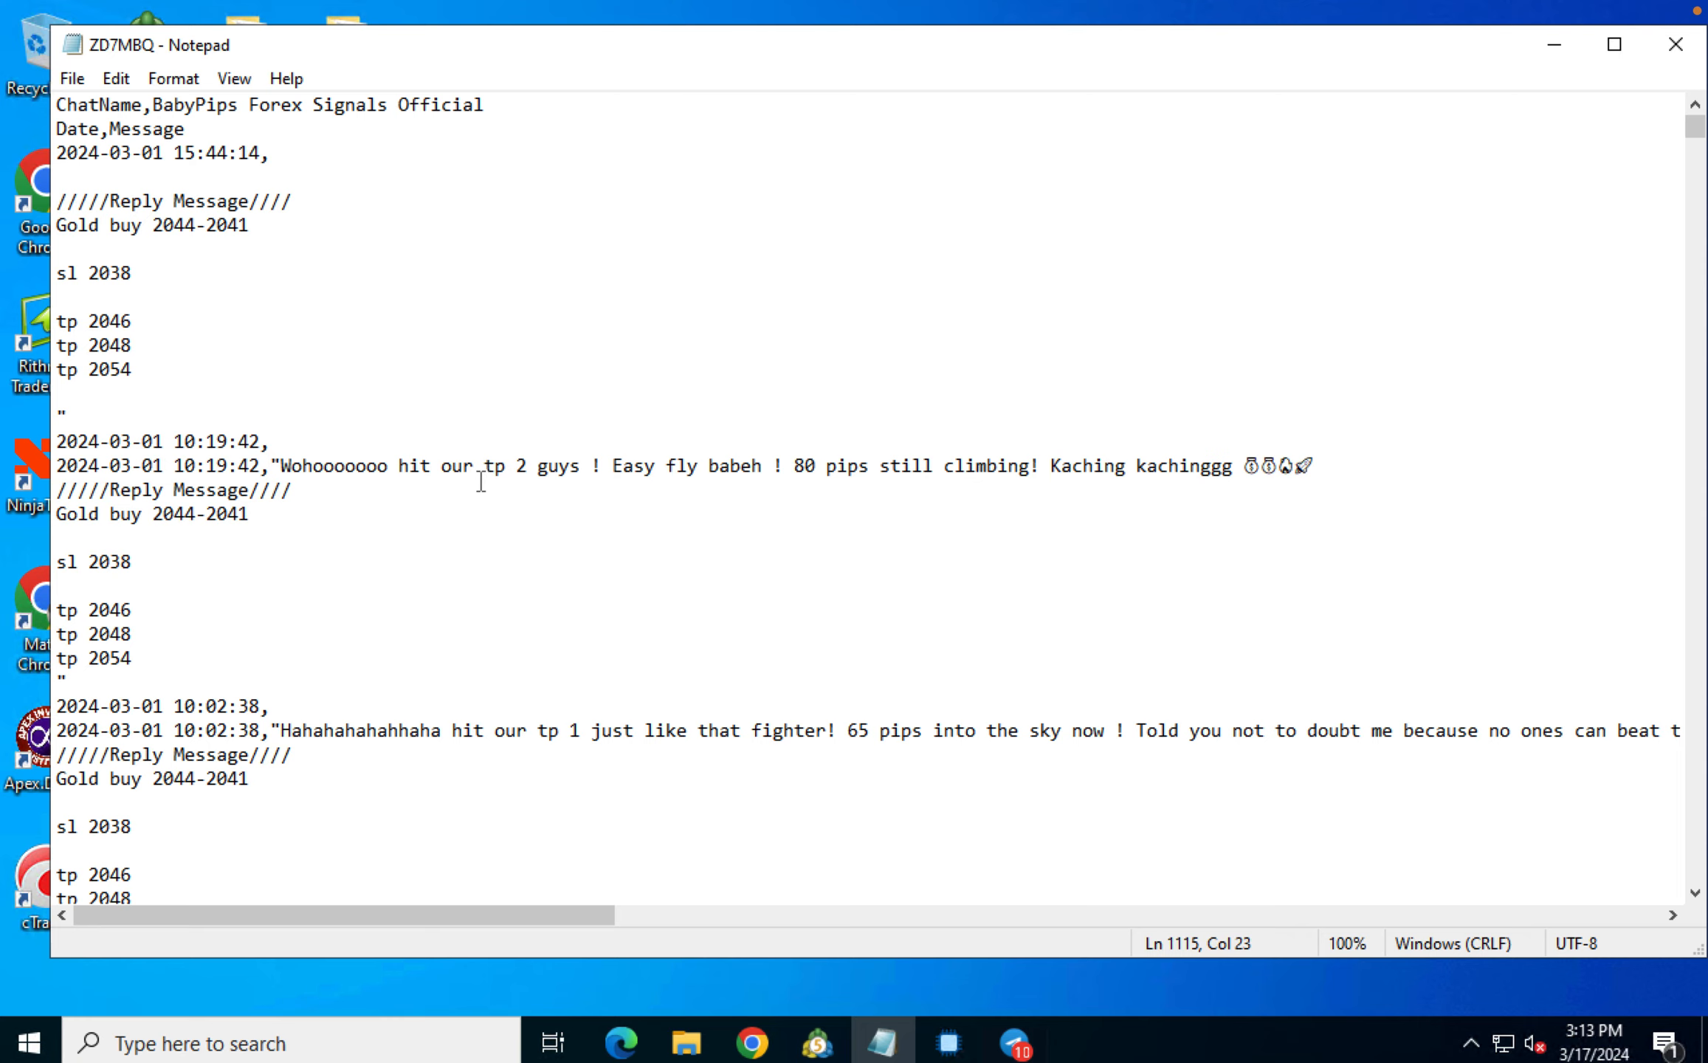
double_click(200, 514)
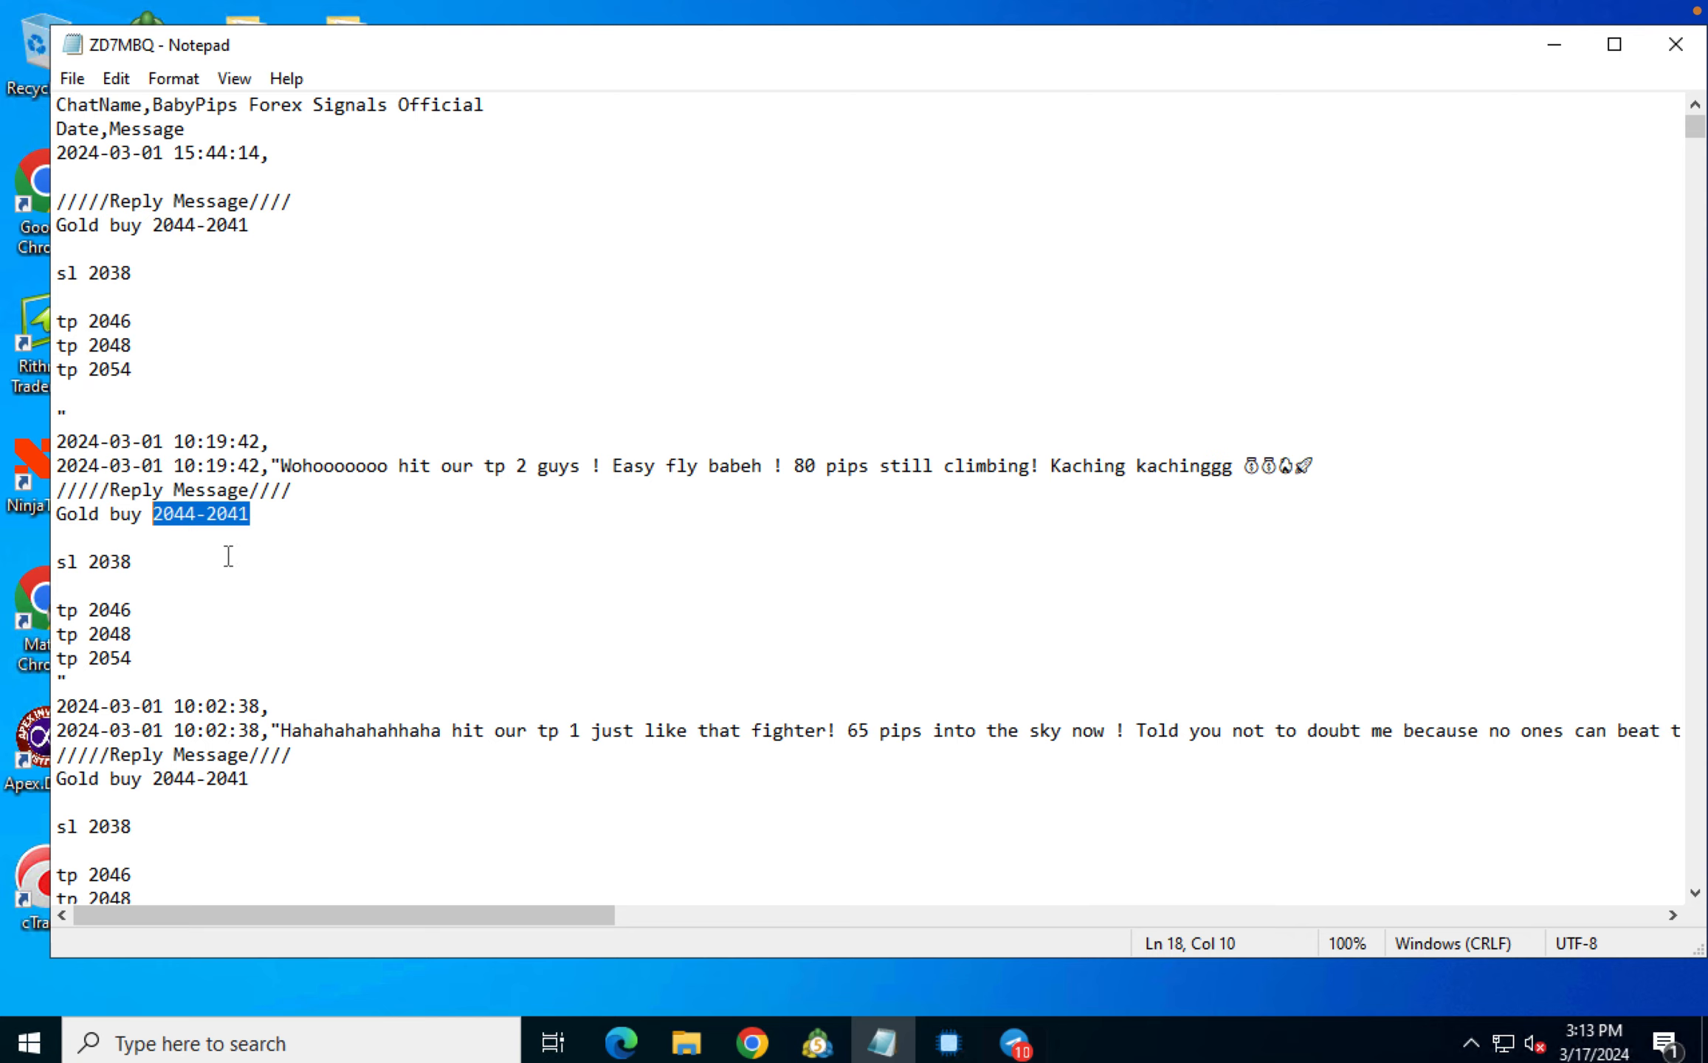
left_click(135, 563)
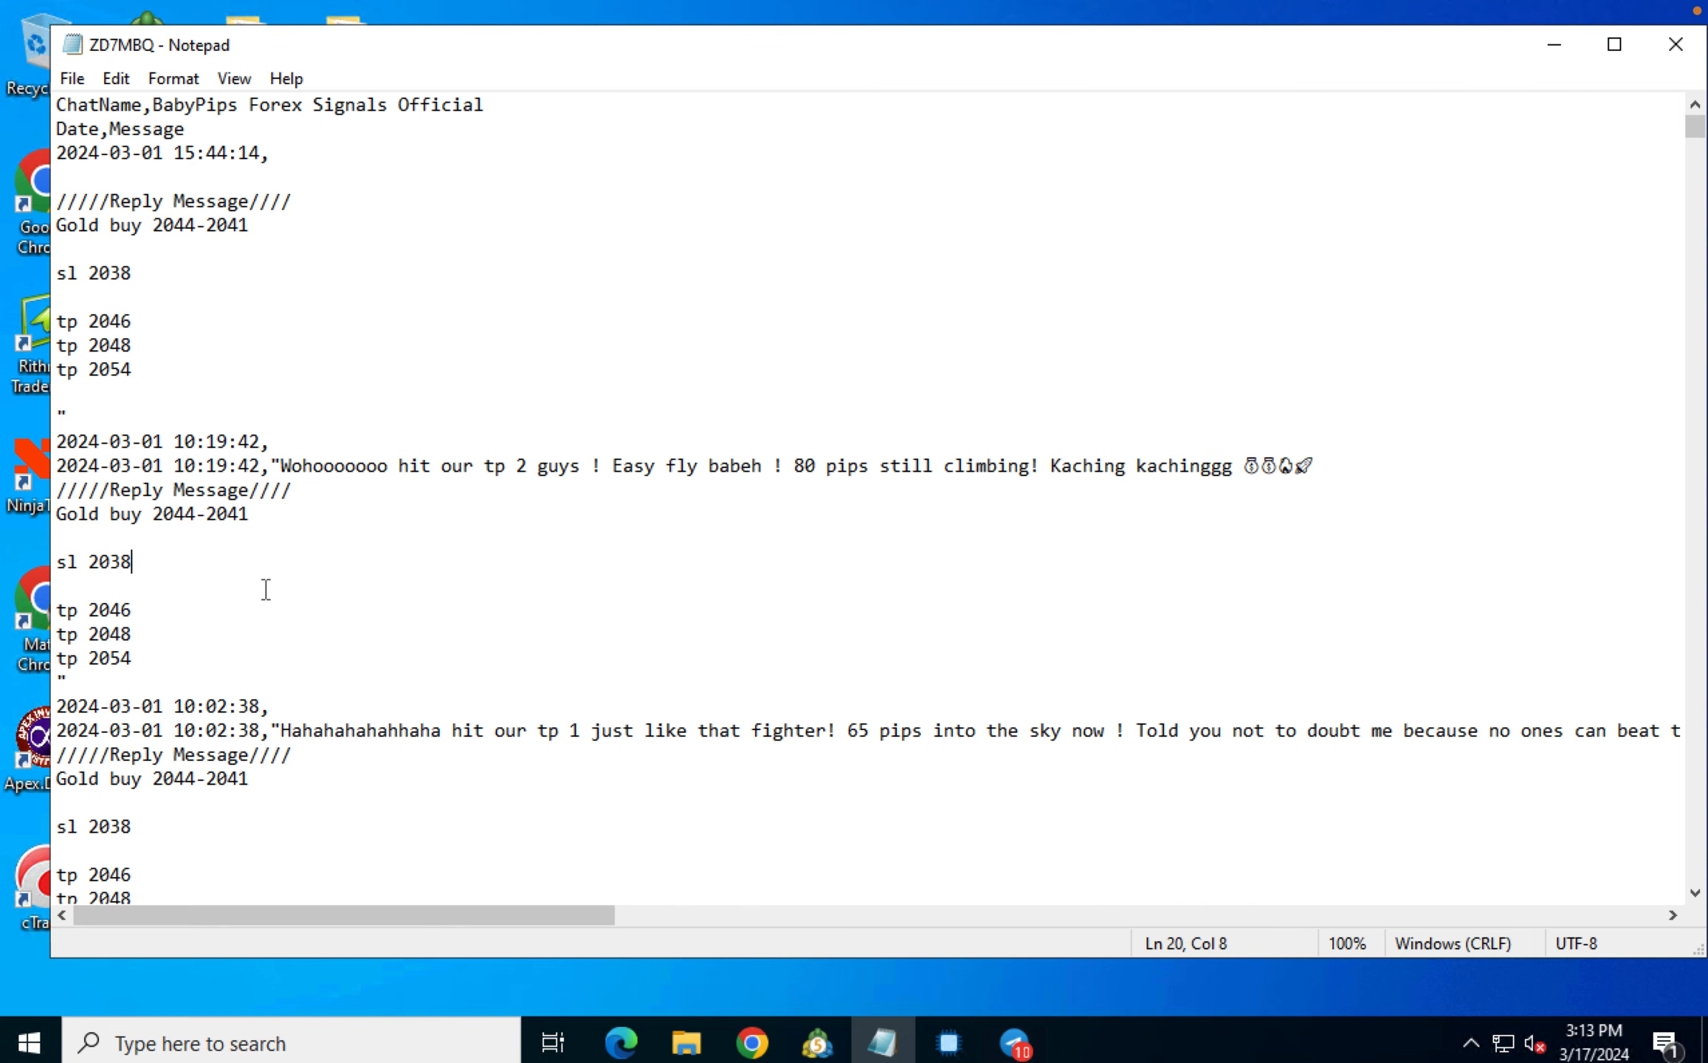
scroll("down", 3)
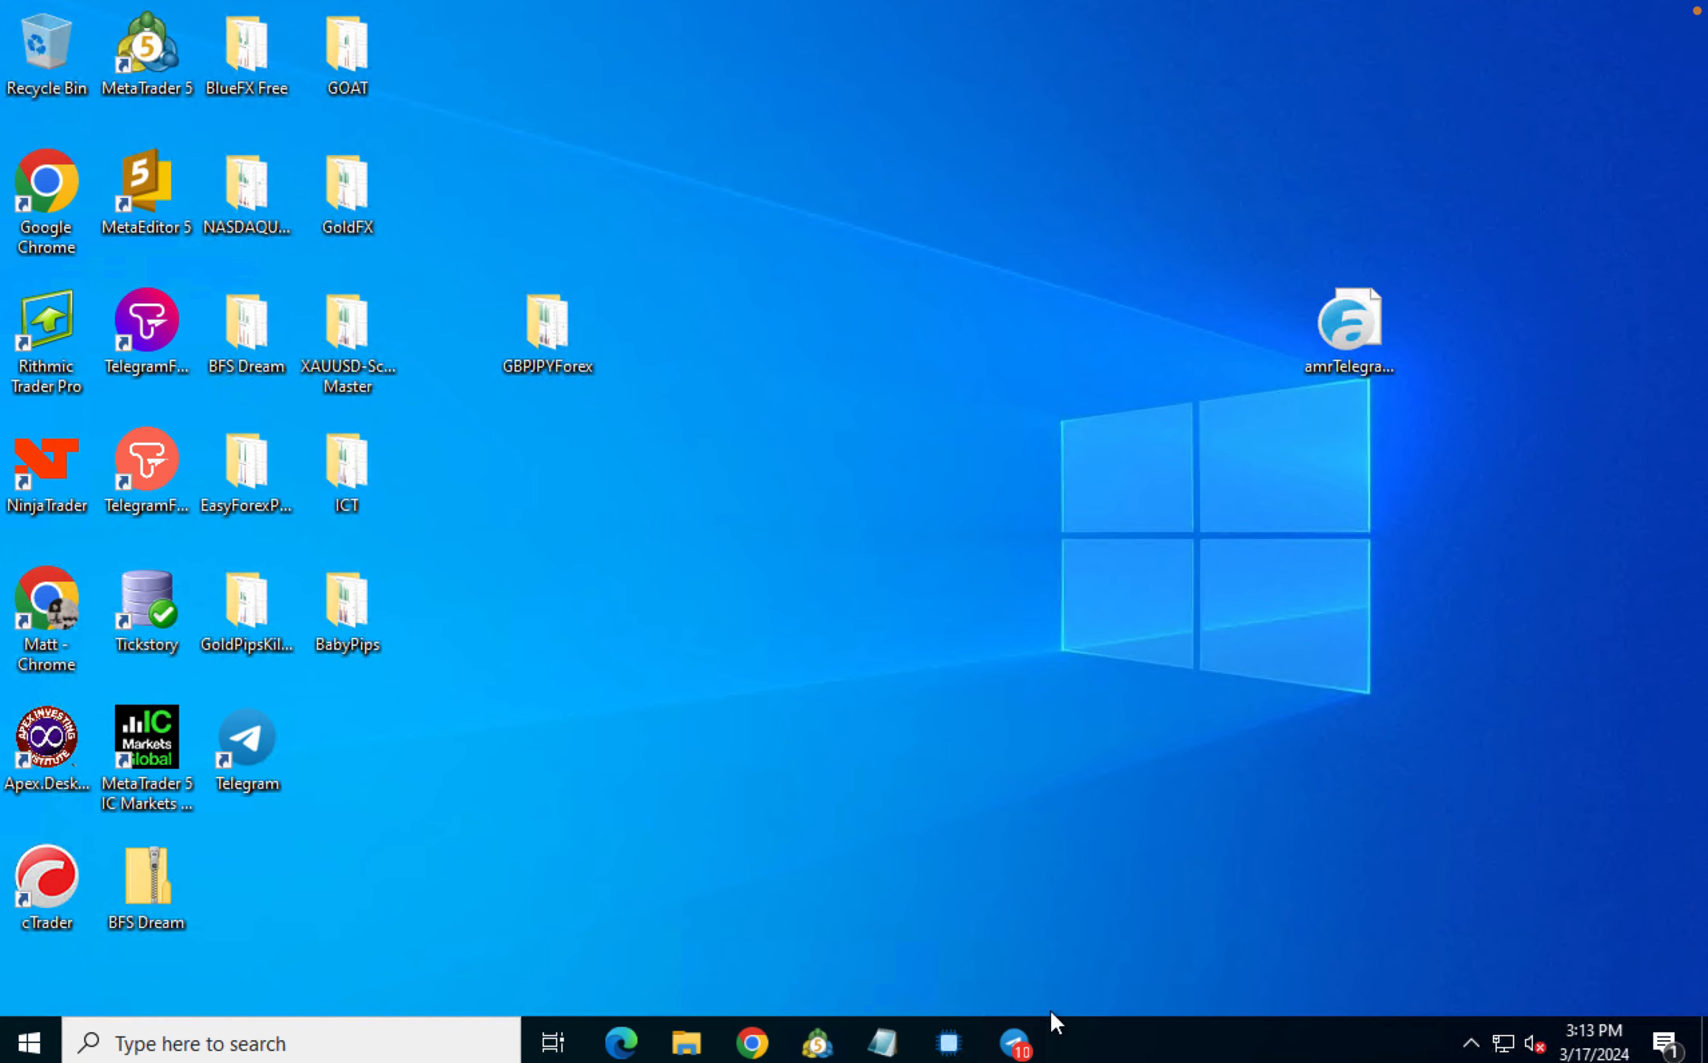
mouse_move(942, 1040)
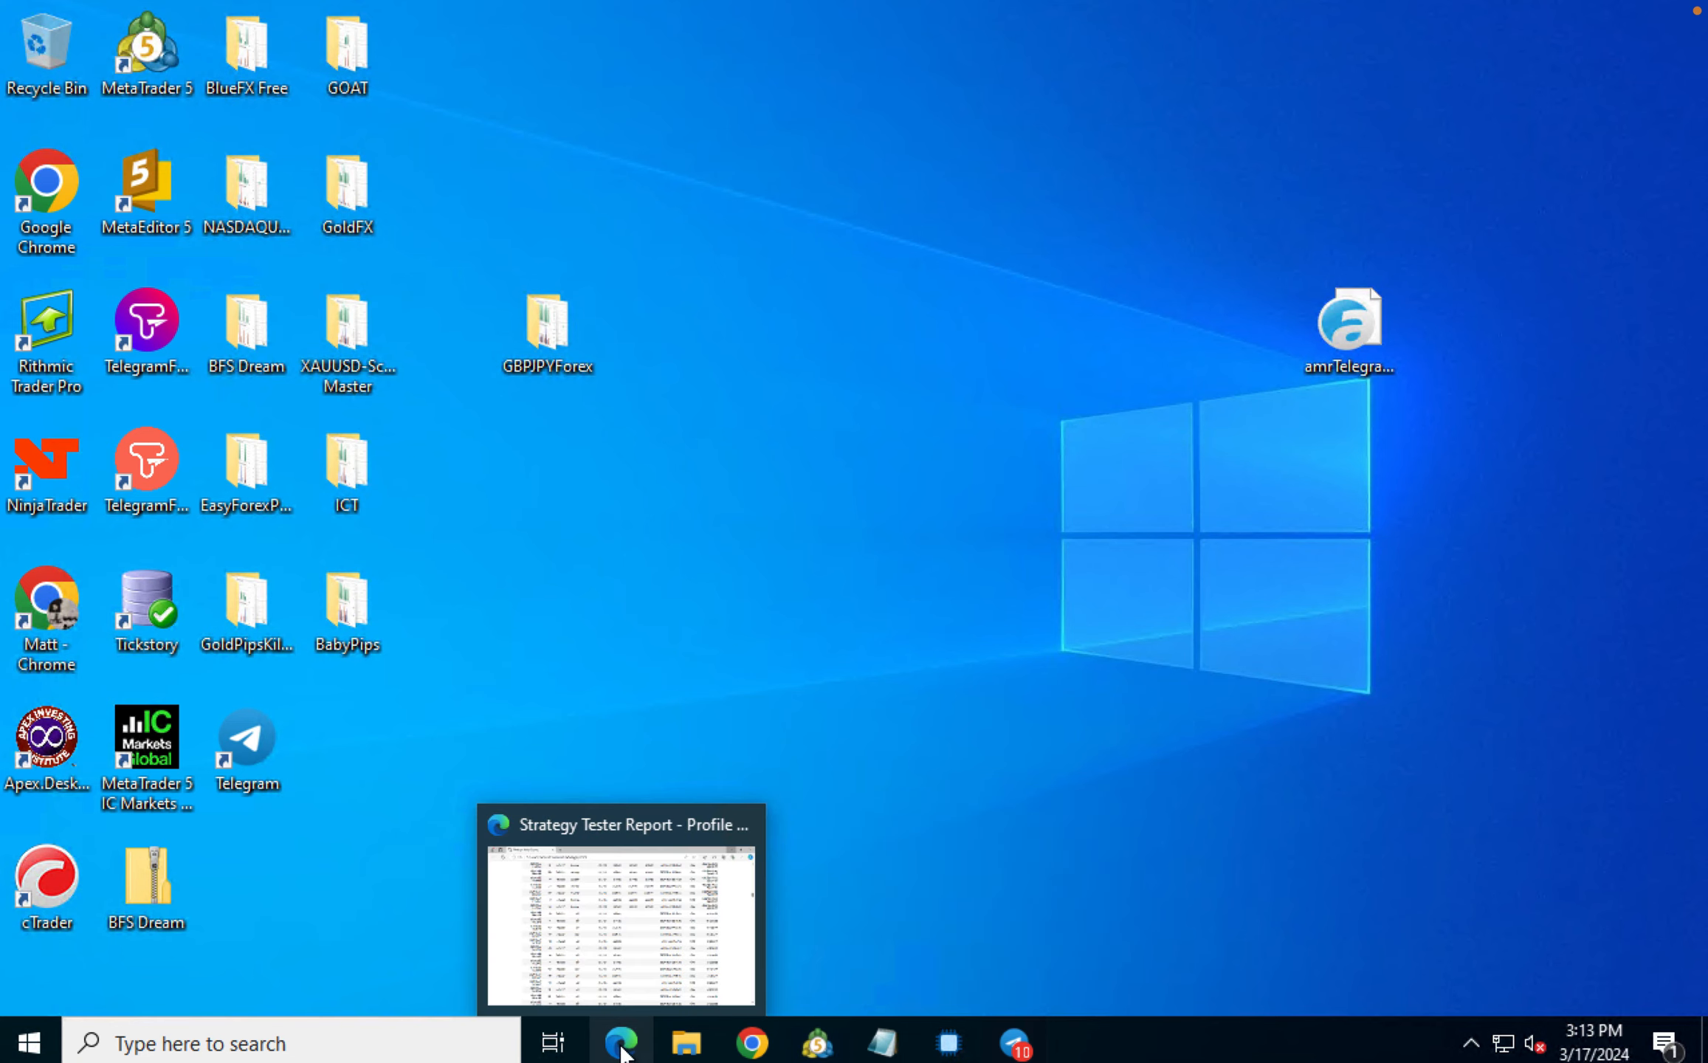
Step: Show the XAUUSD Strategy Tester Report's Results with the -346.15 total net profit
left_click(620, 1042)
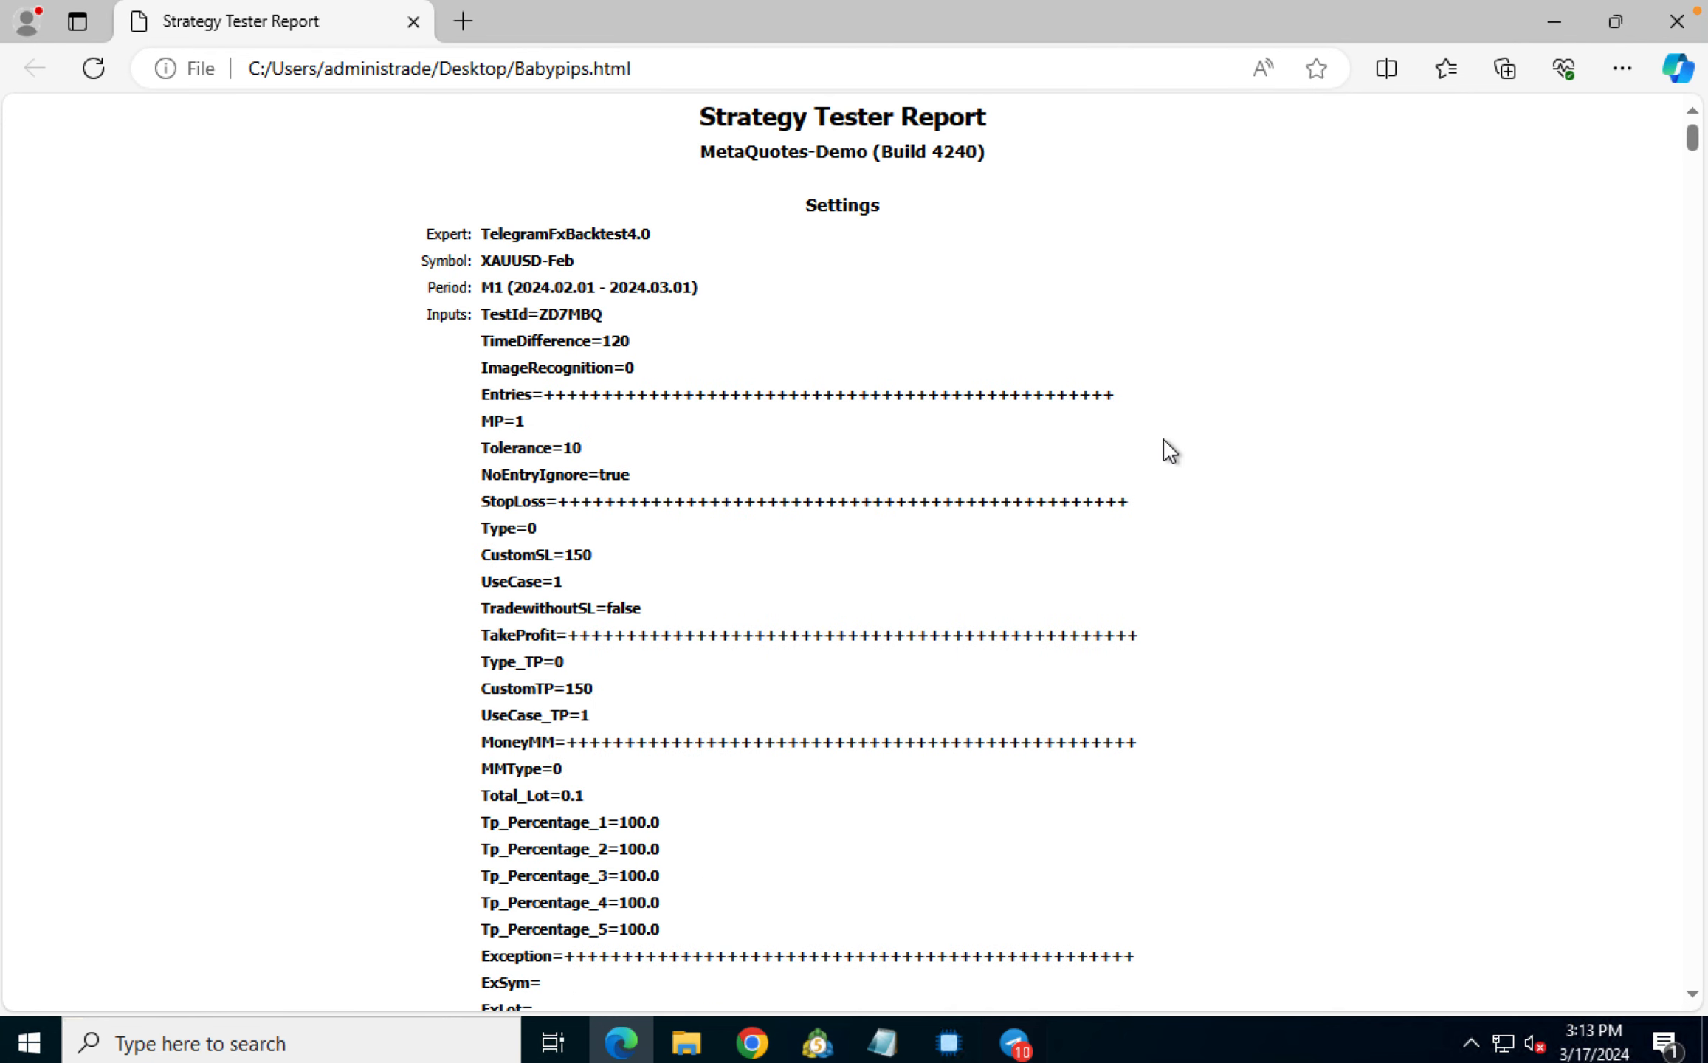
mouse_move(744, 404)
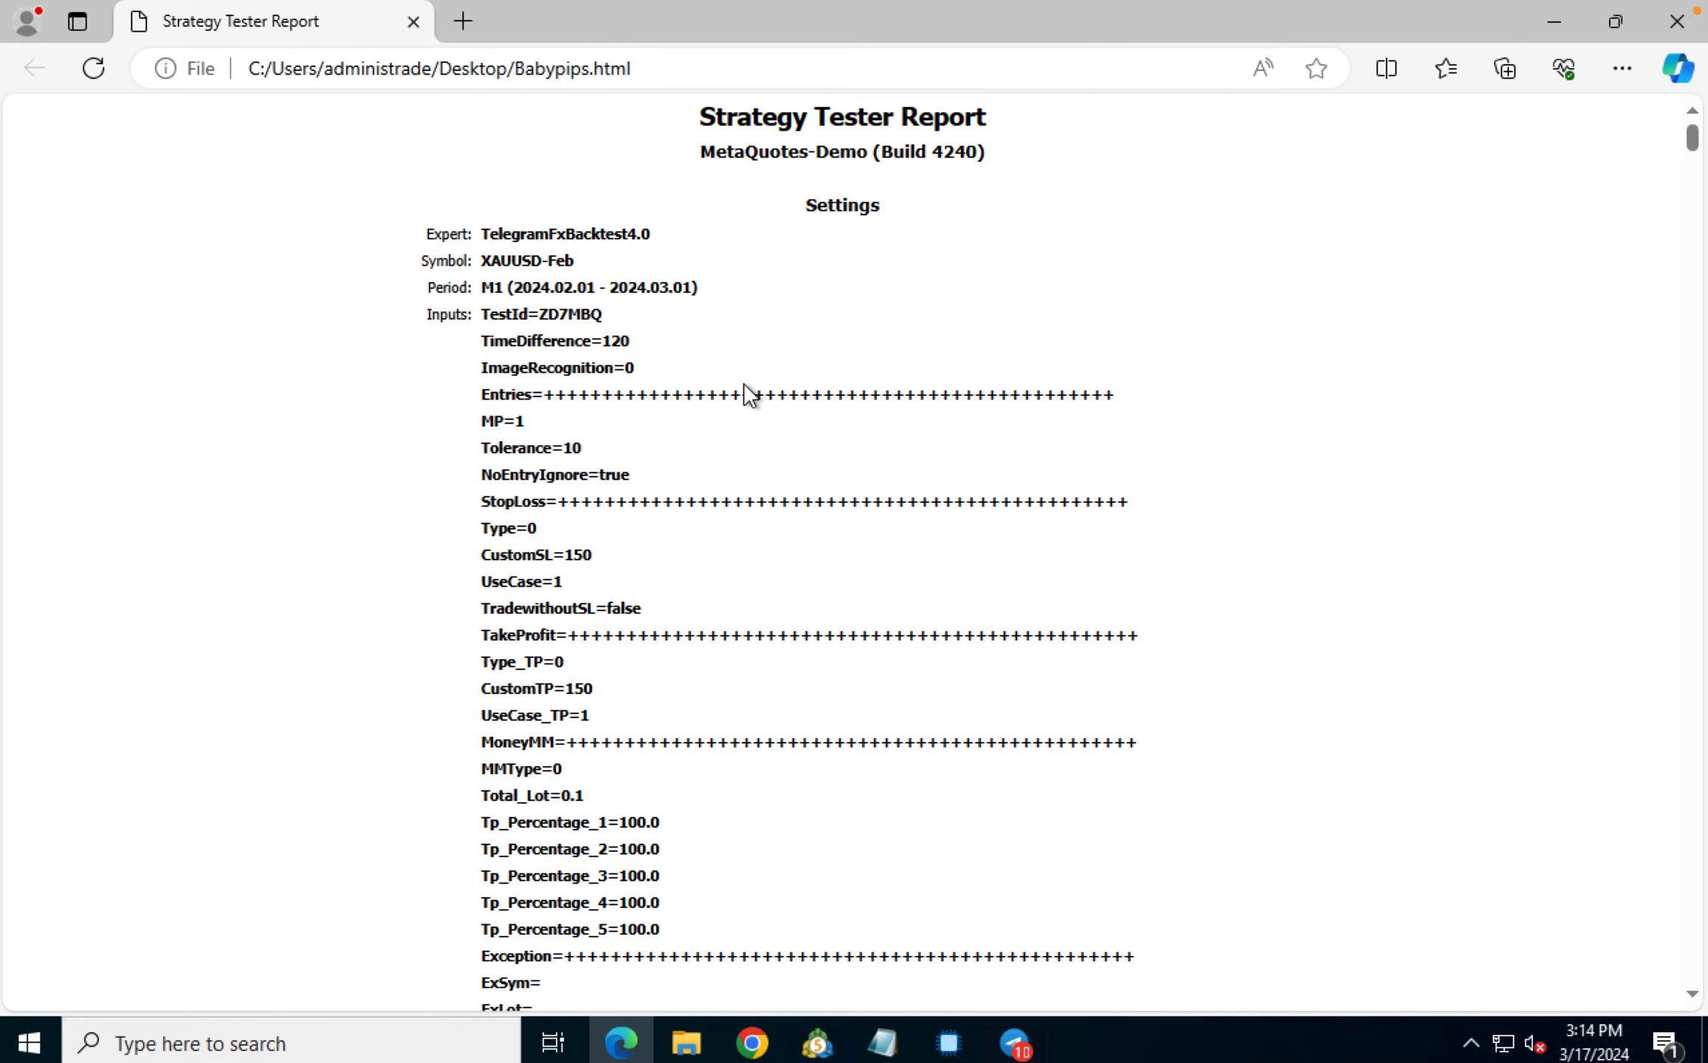
scroll("down", 3)
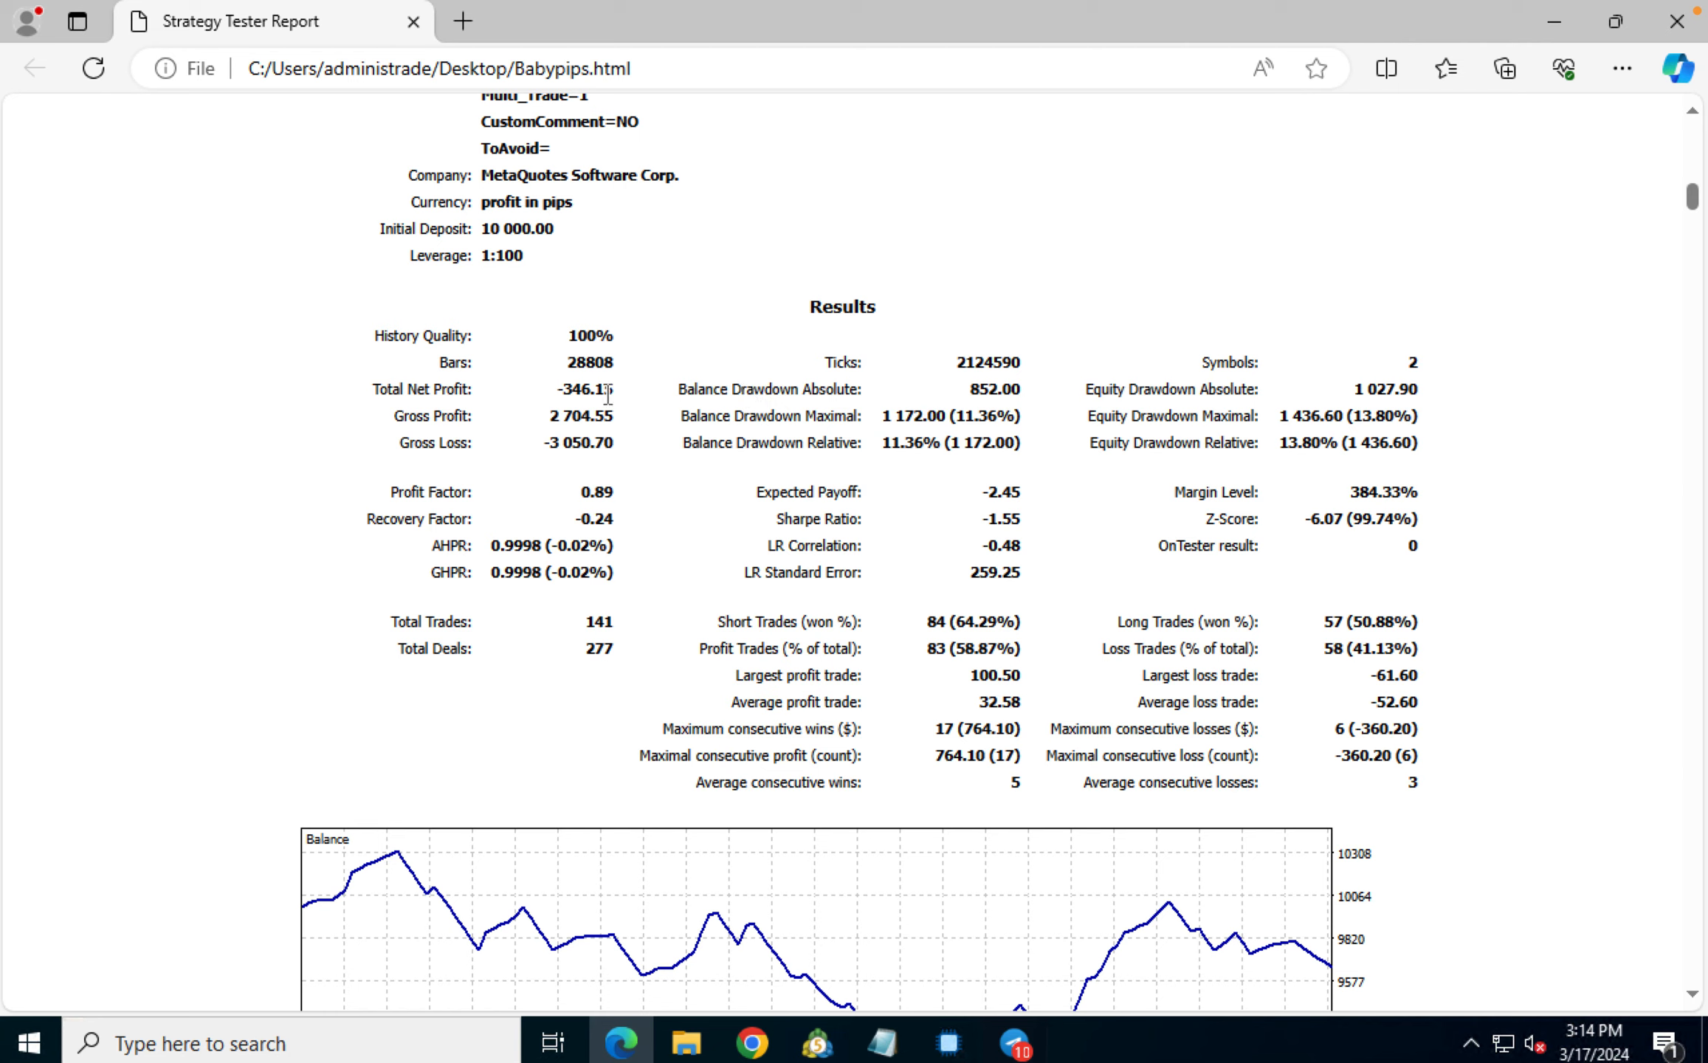
mouse_move(615, 433)
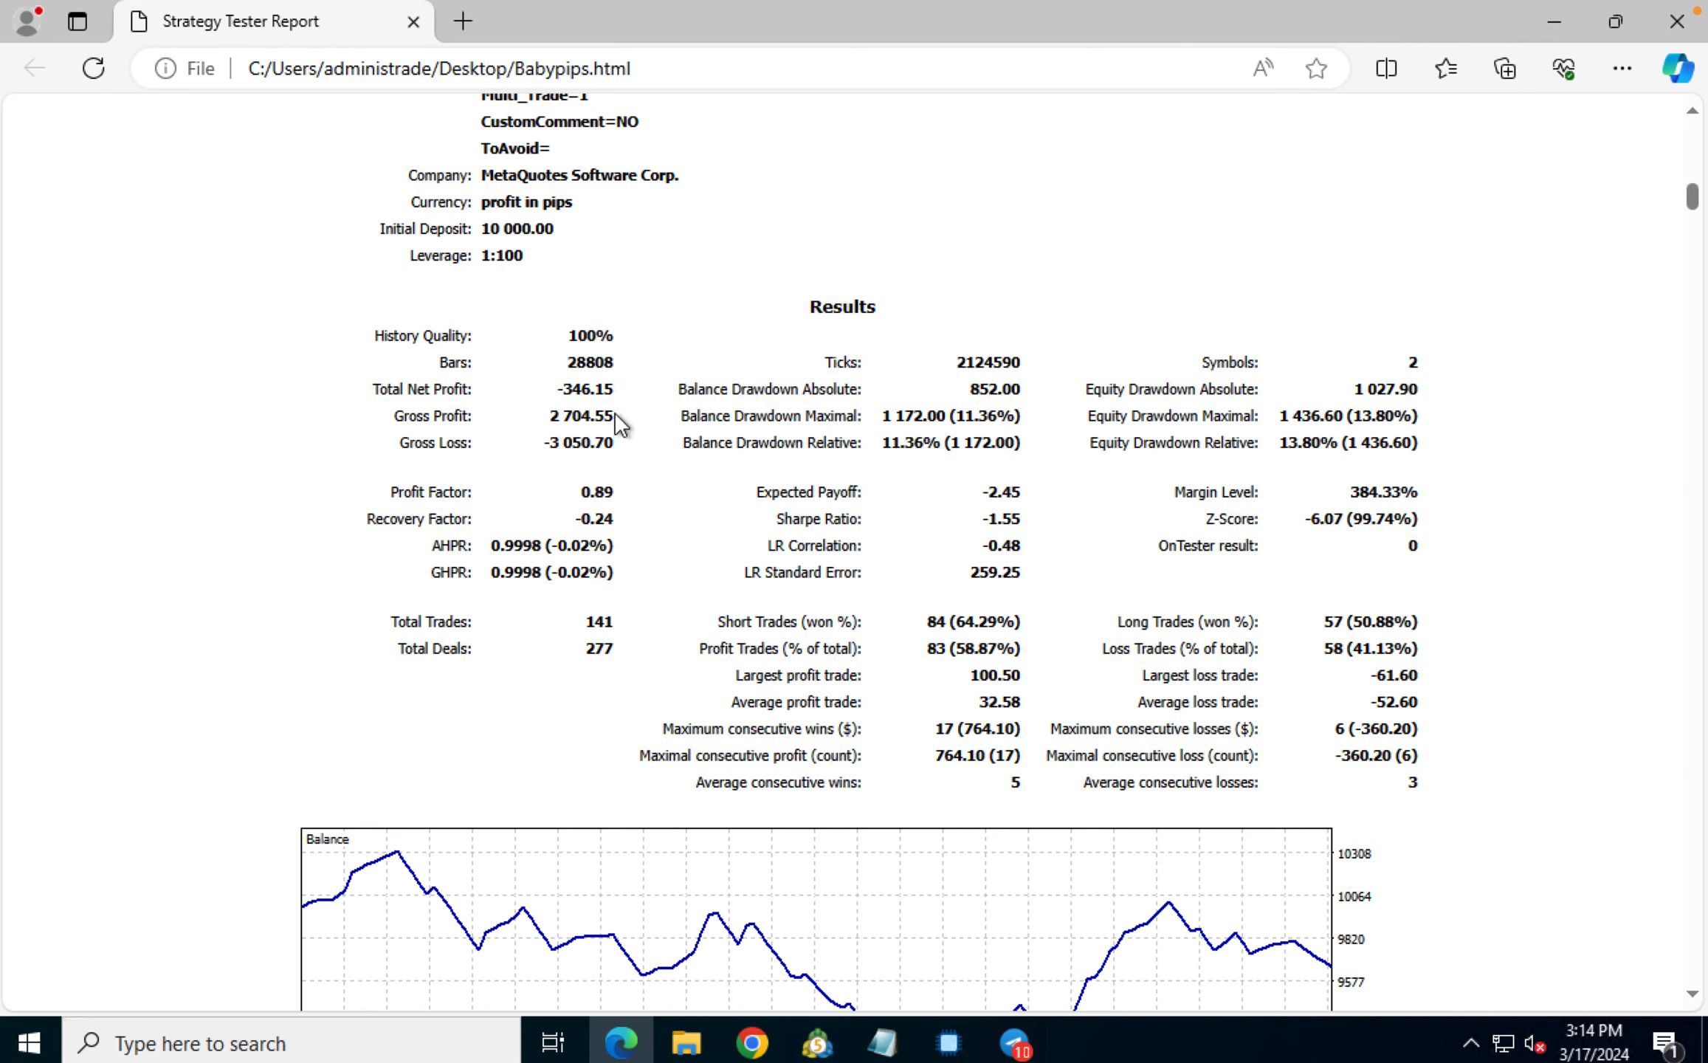
mouse_move(634, 441)
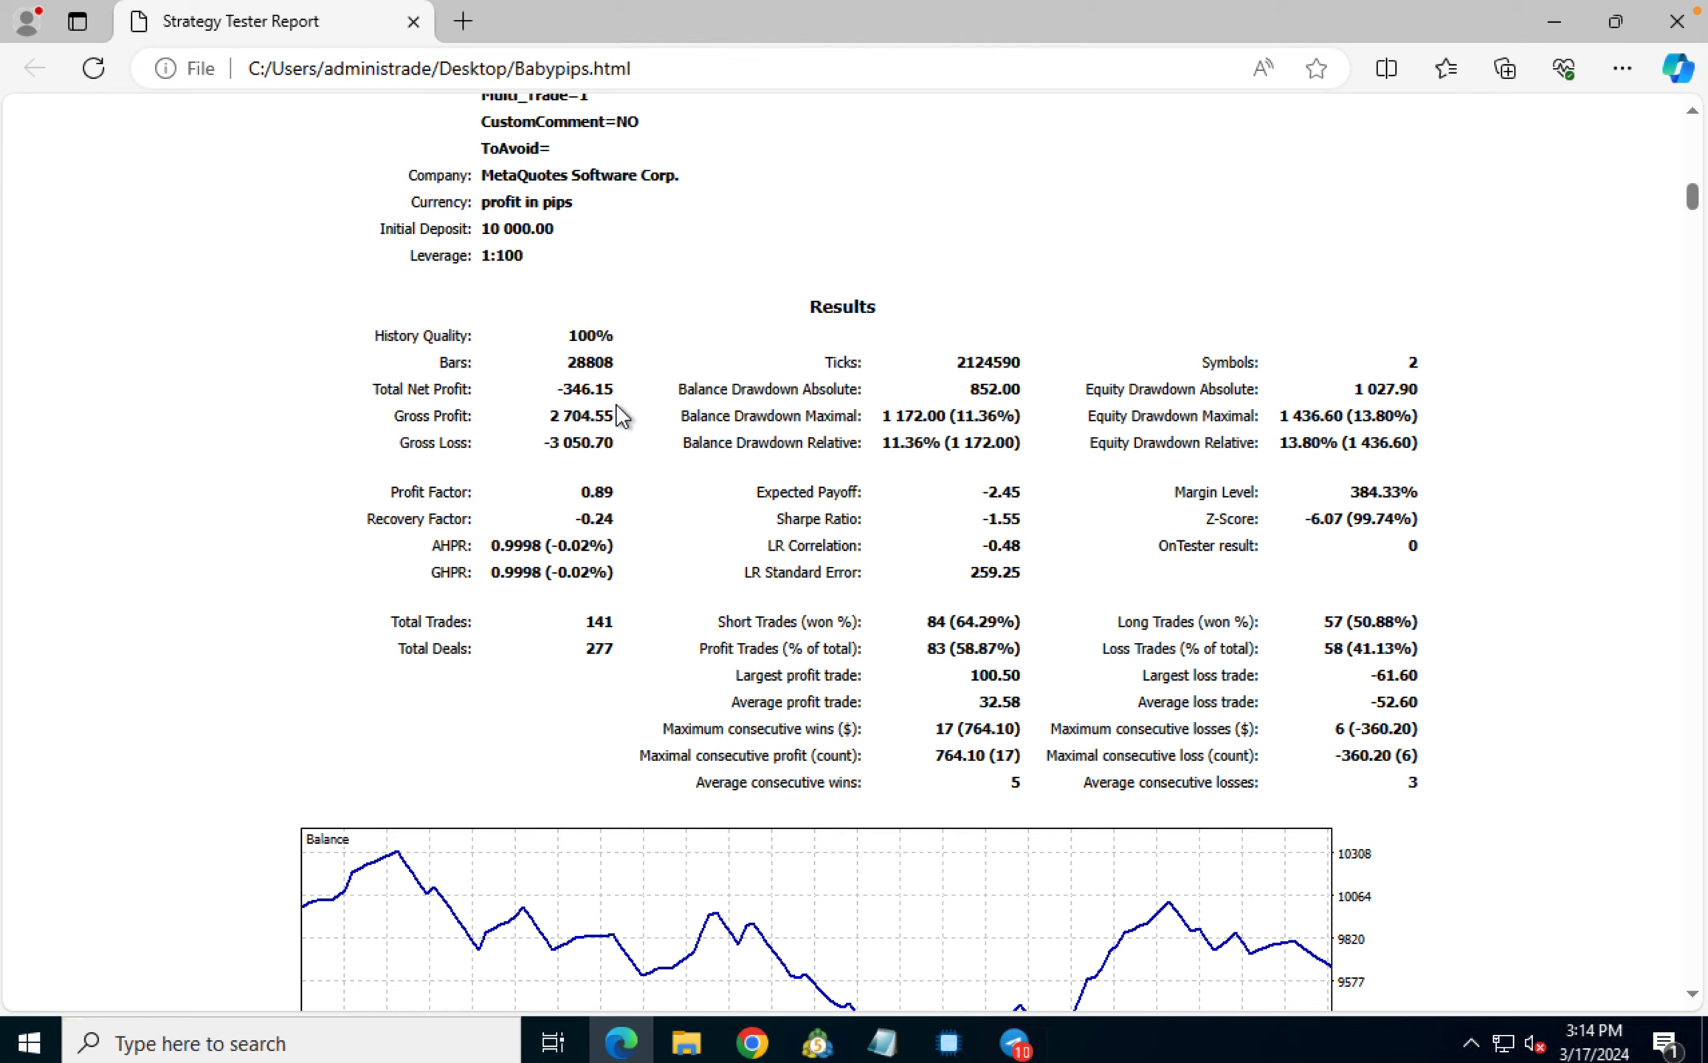
double_click(586, 386)
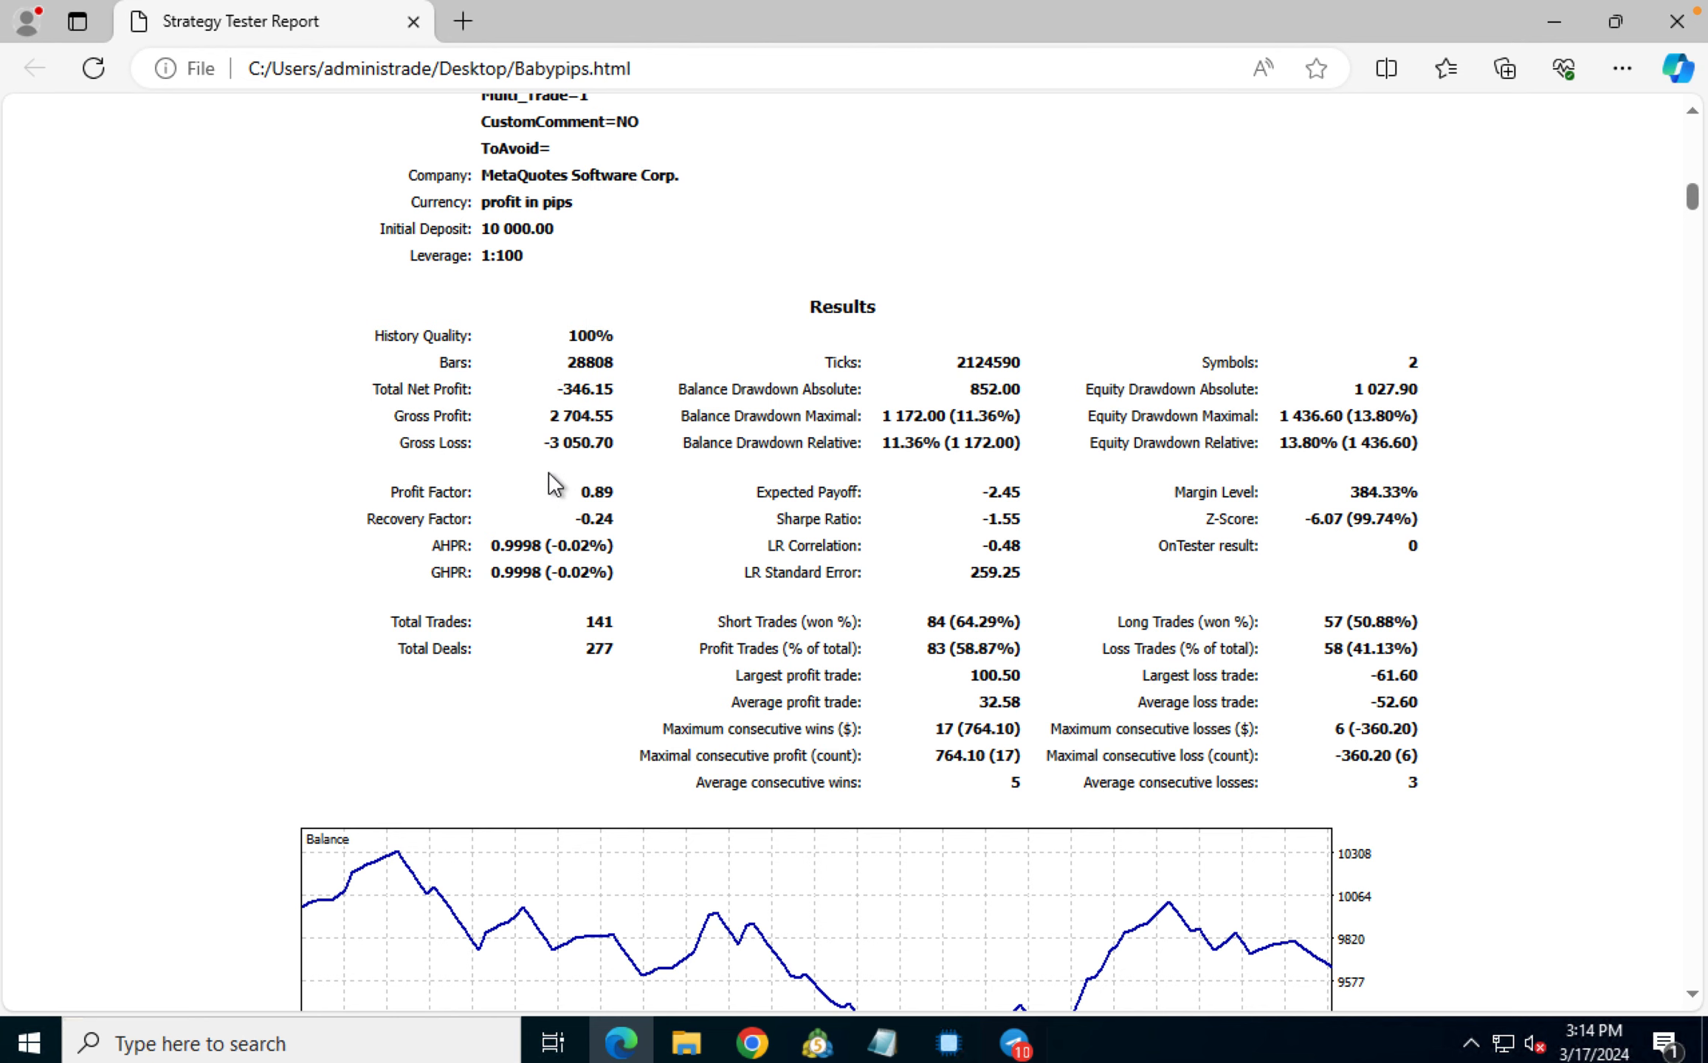
Step: Scroll past the balance graph and histograms to the MFE/MAE plots and 7:14:54 holding time
scroll("down", 3)
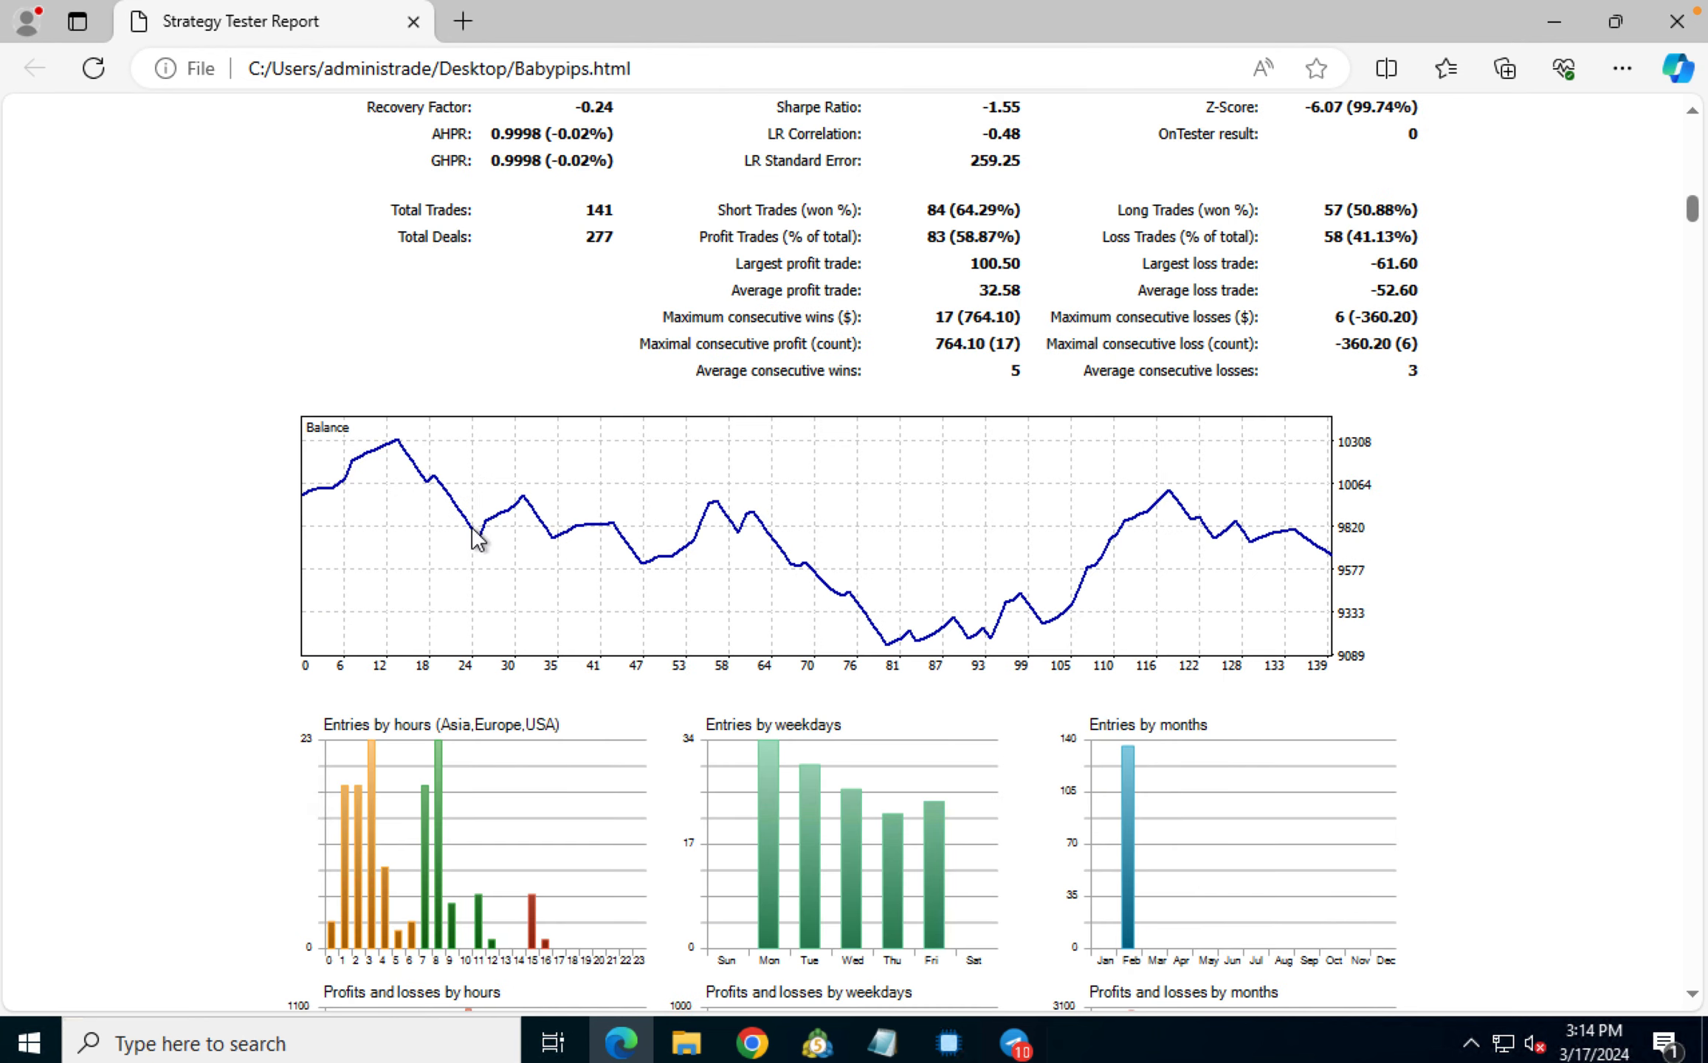
mouse_move(408, 461)
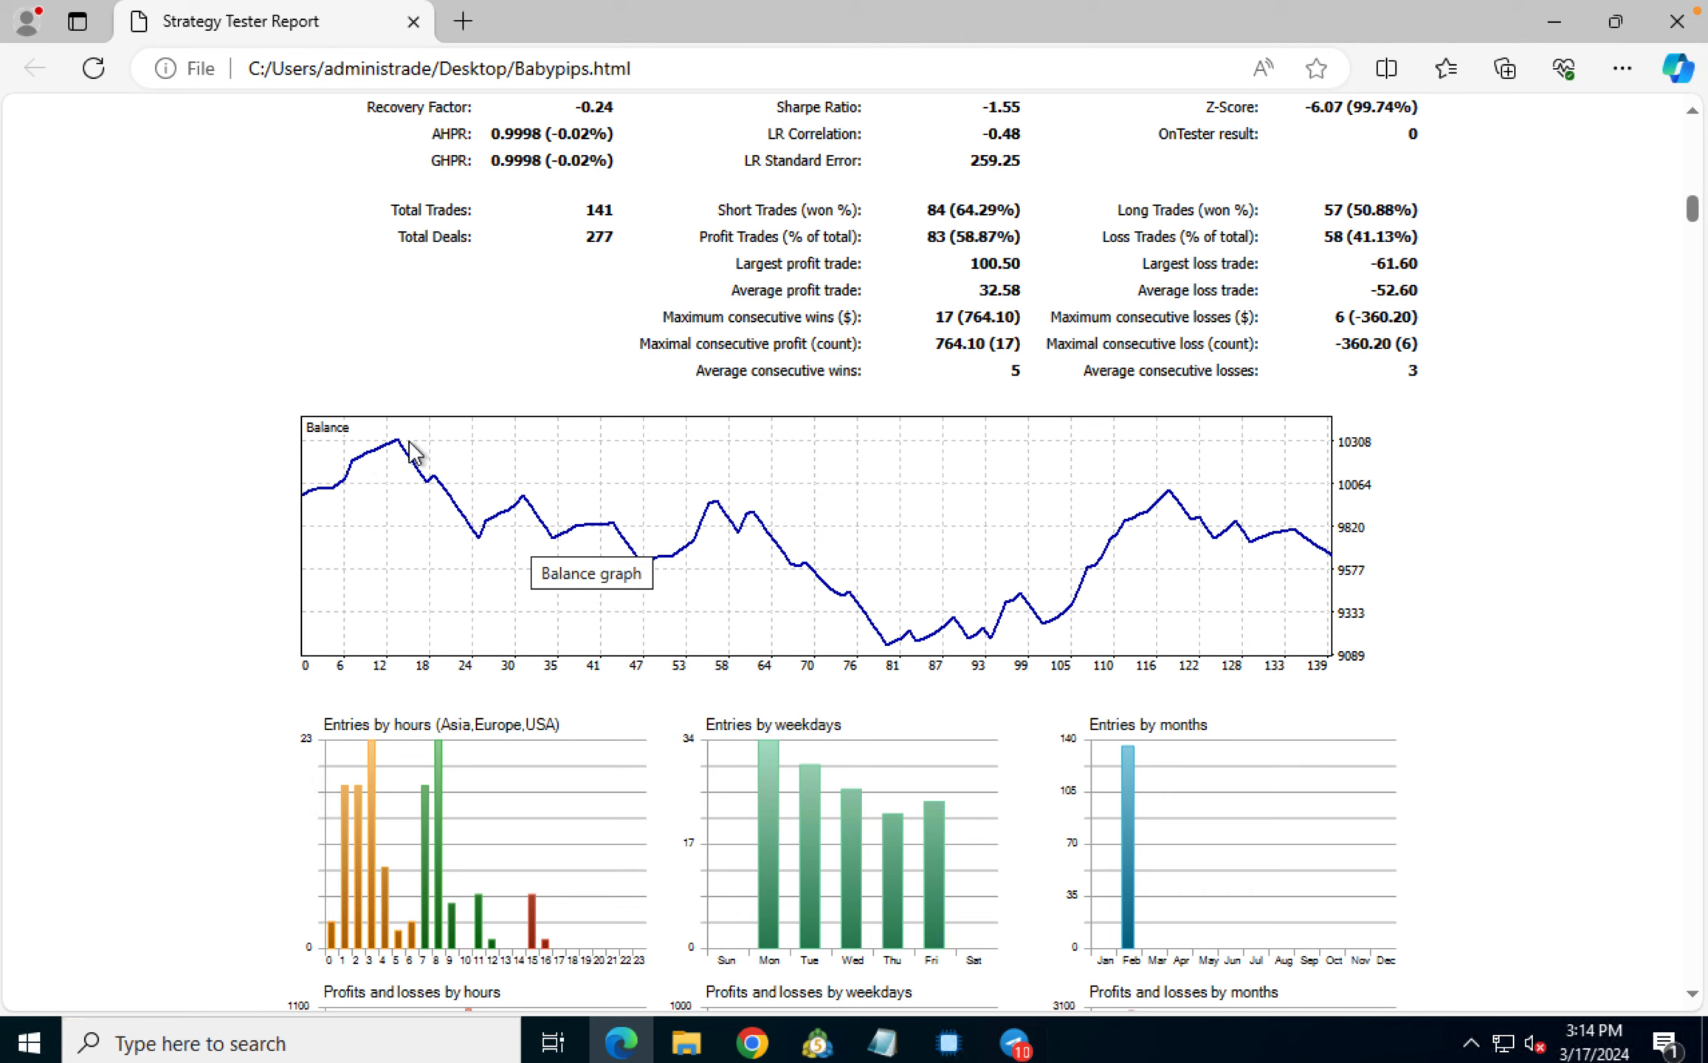
mouse_move(466, 524)
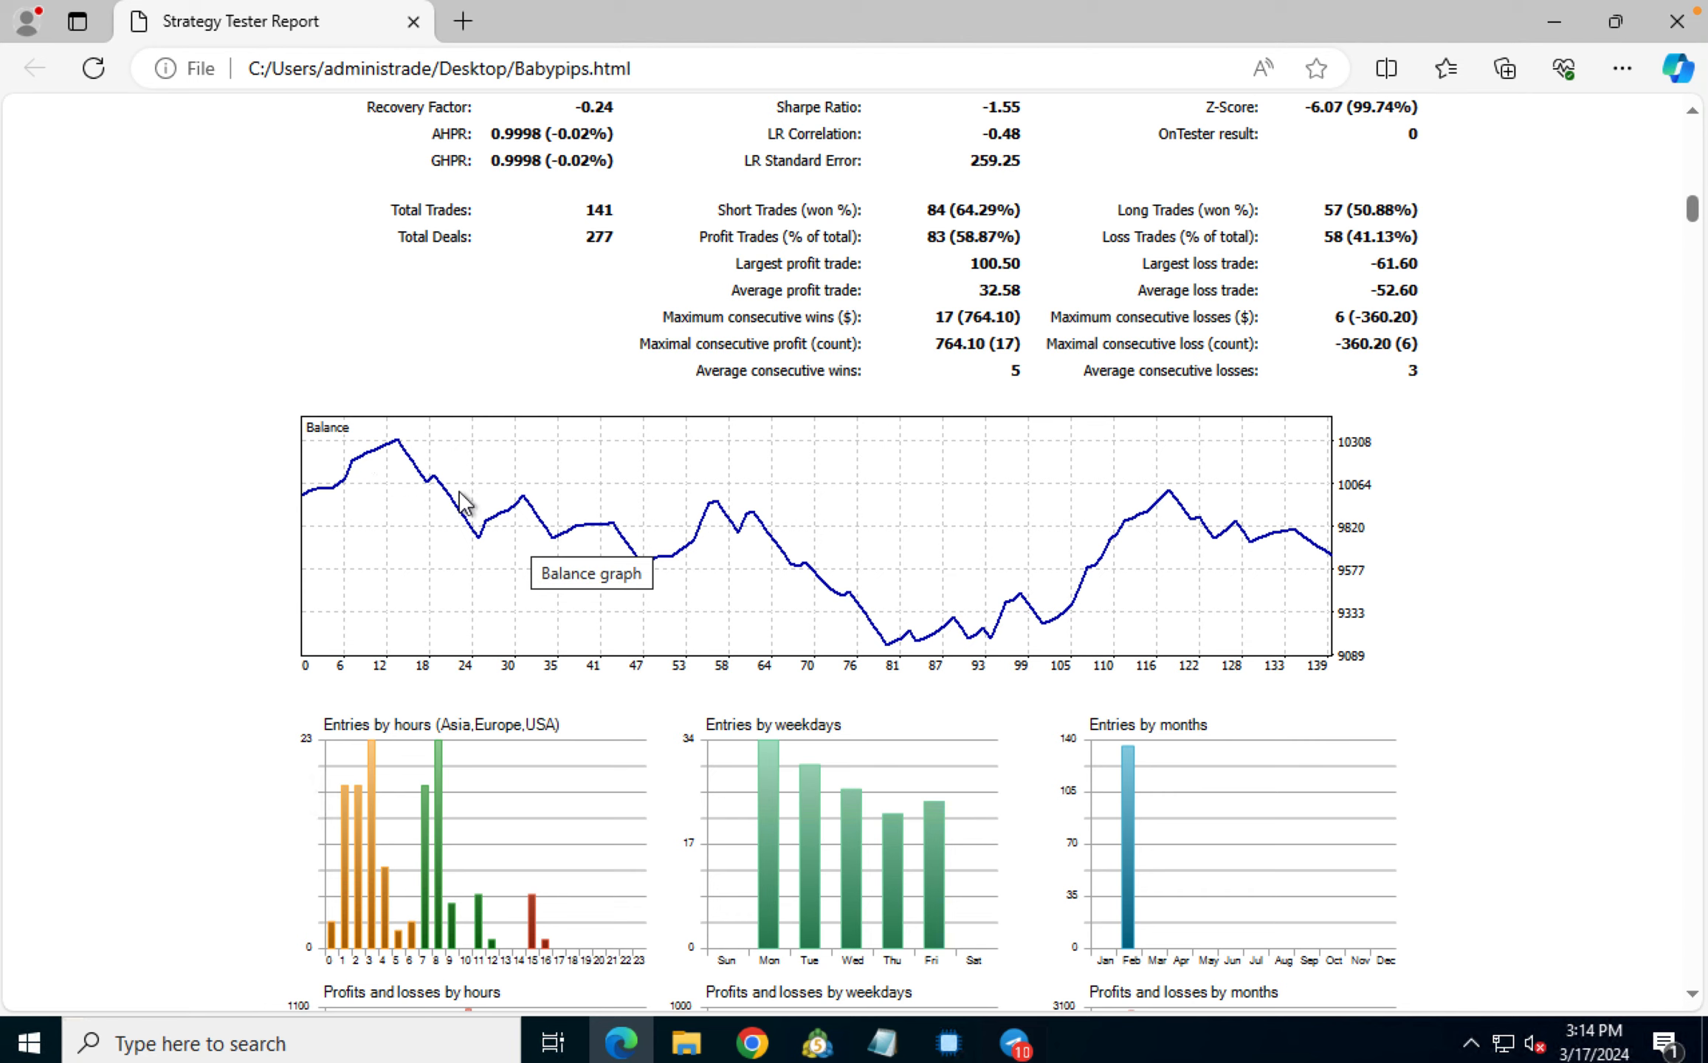
mouse_move(888, 645)
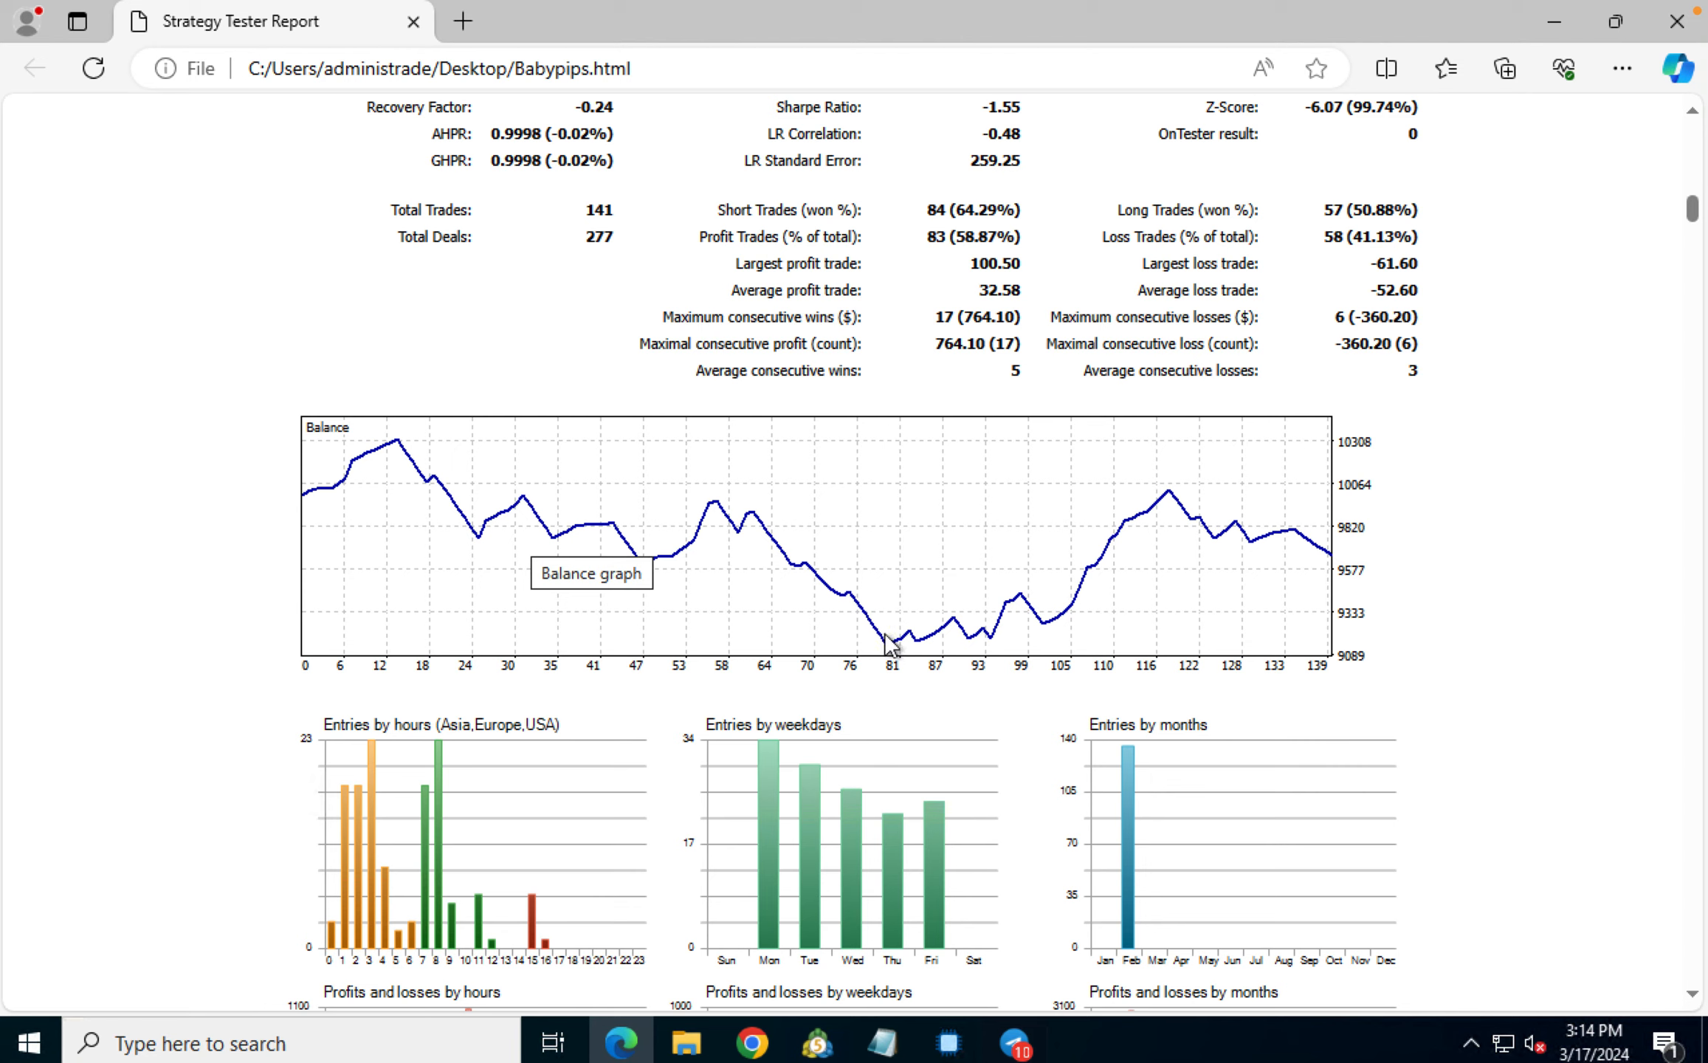
mouse_move(882, 671)
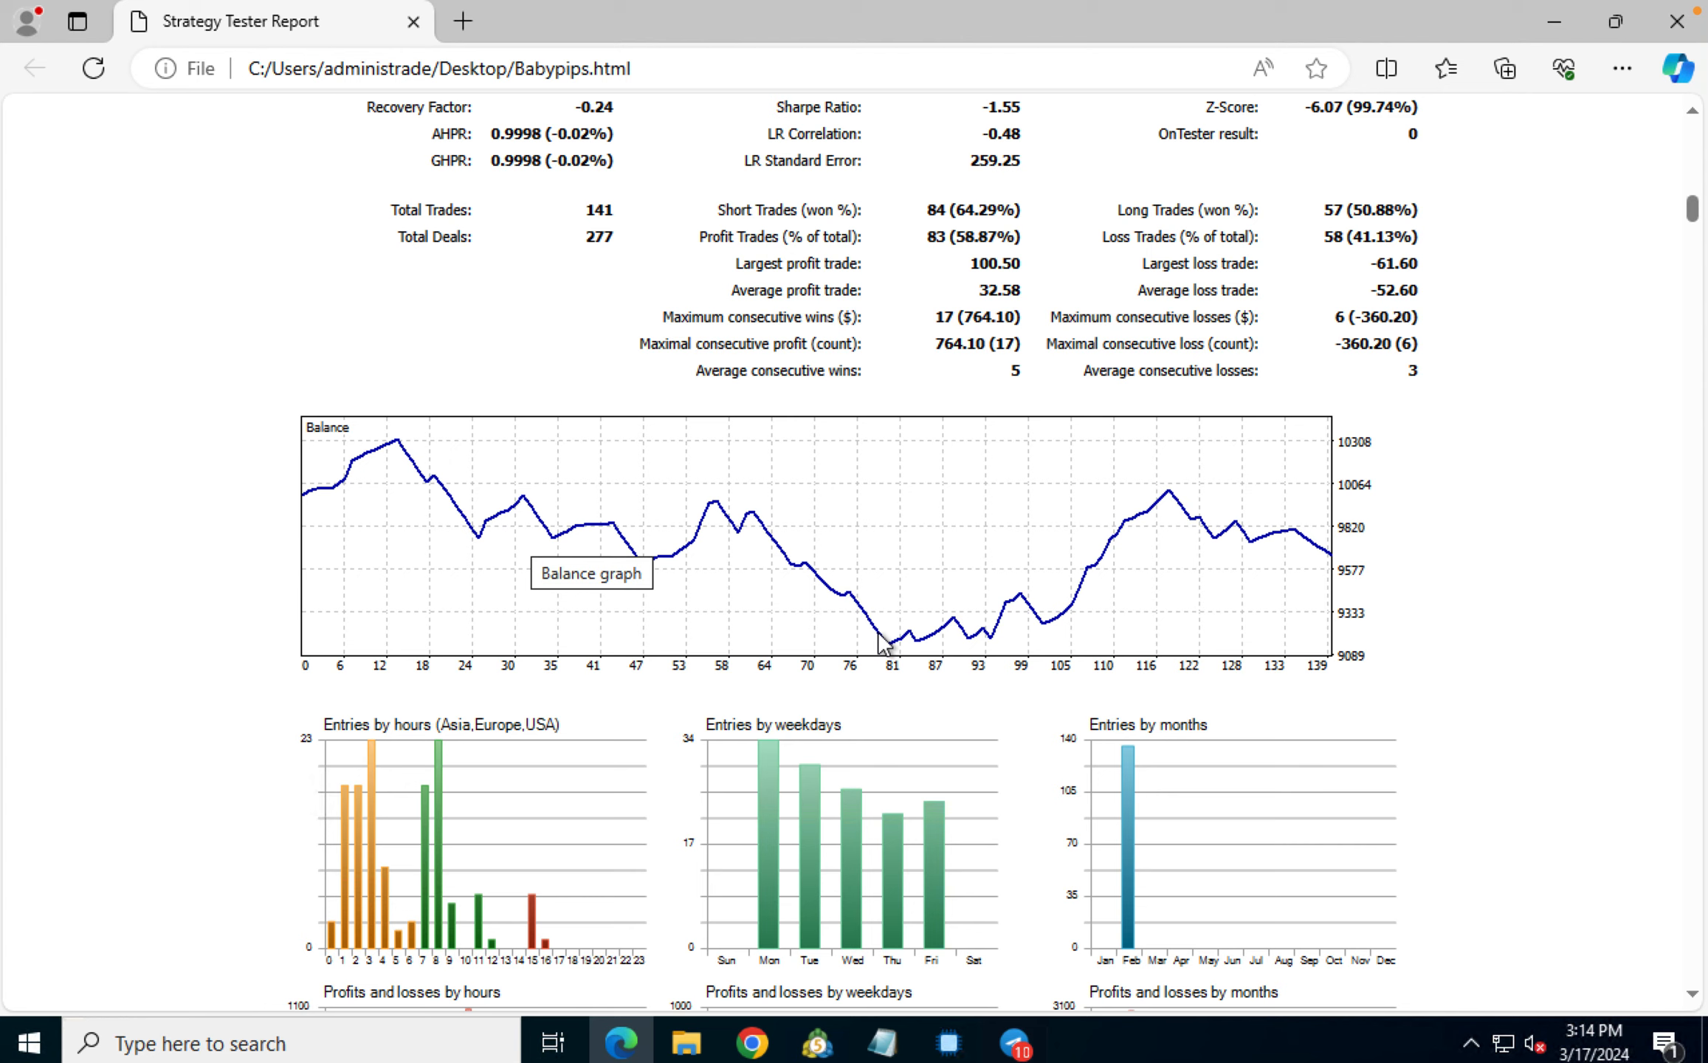
mouse_move(1154, 535)
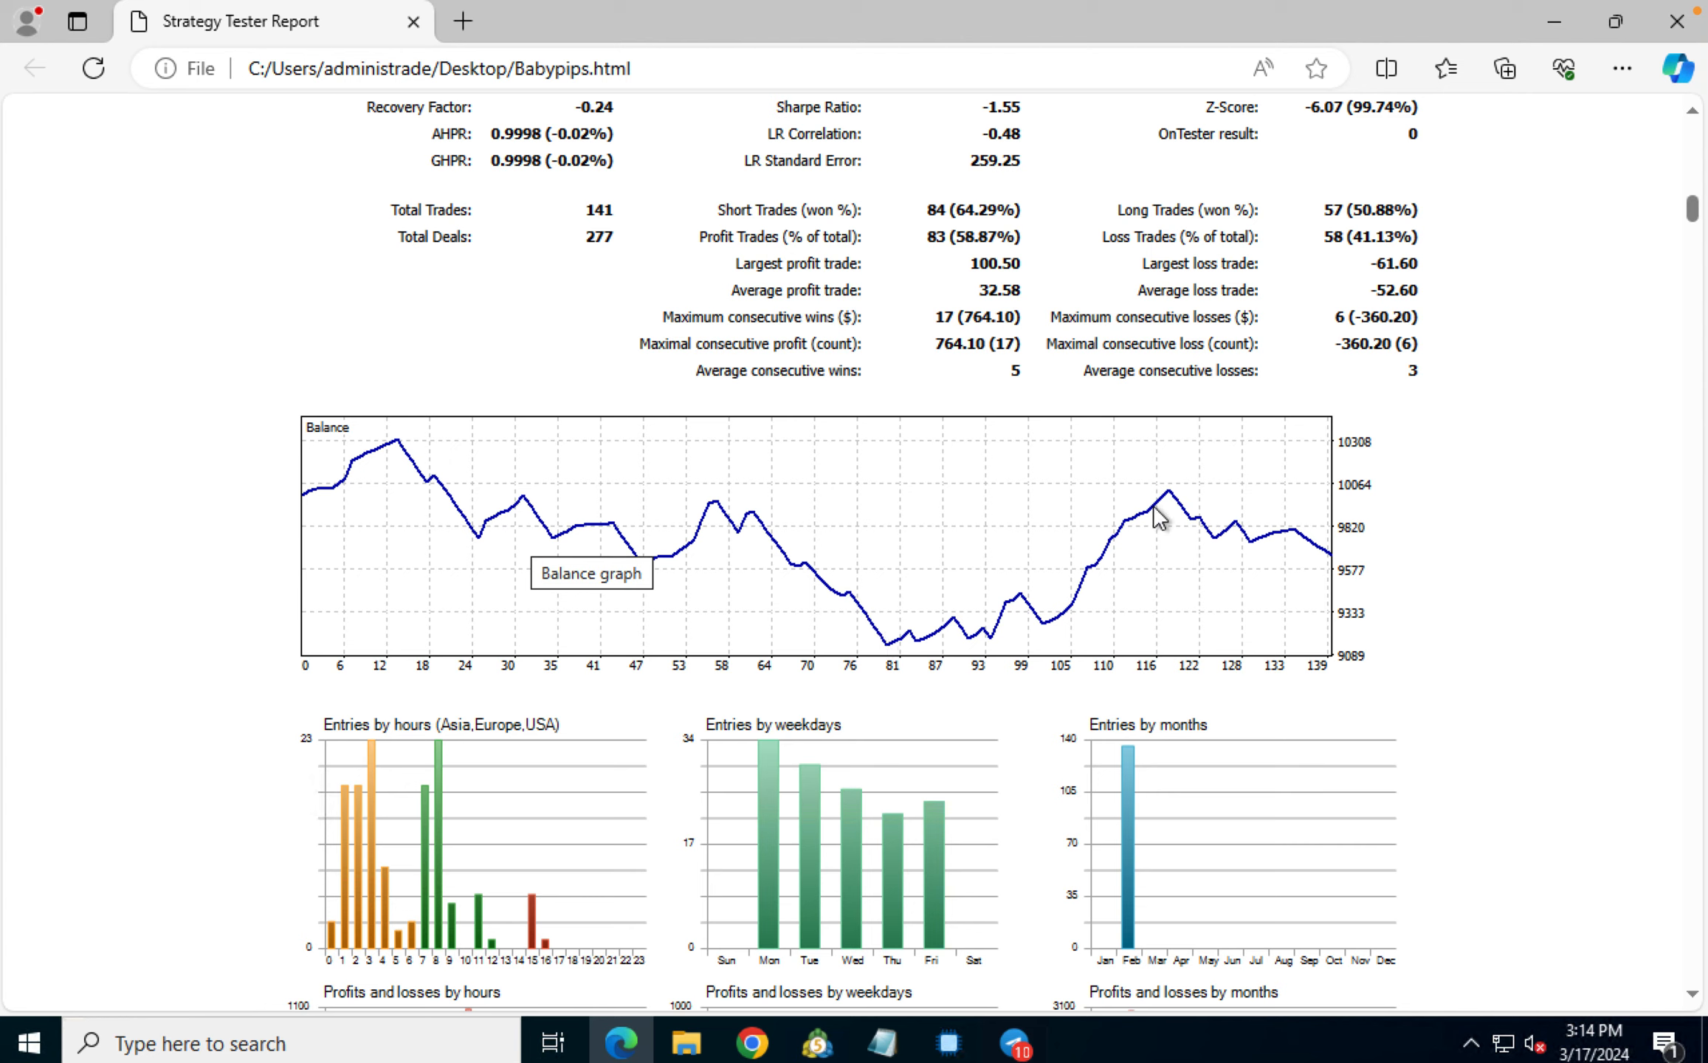
mouse_move(1333, 577)
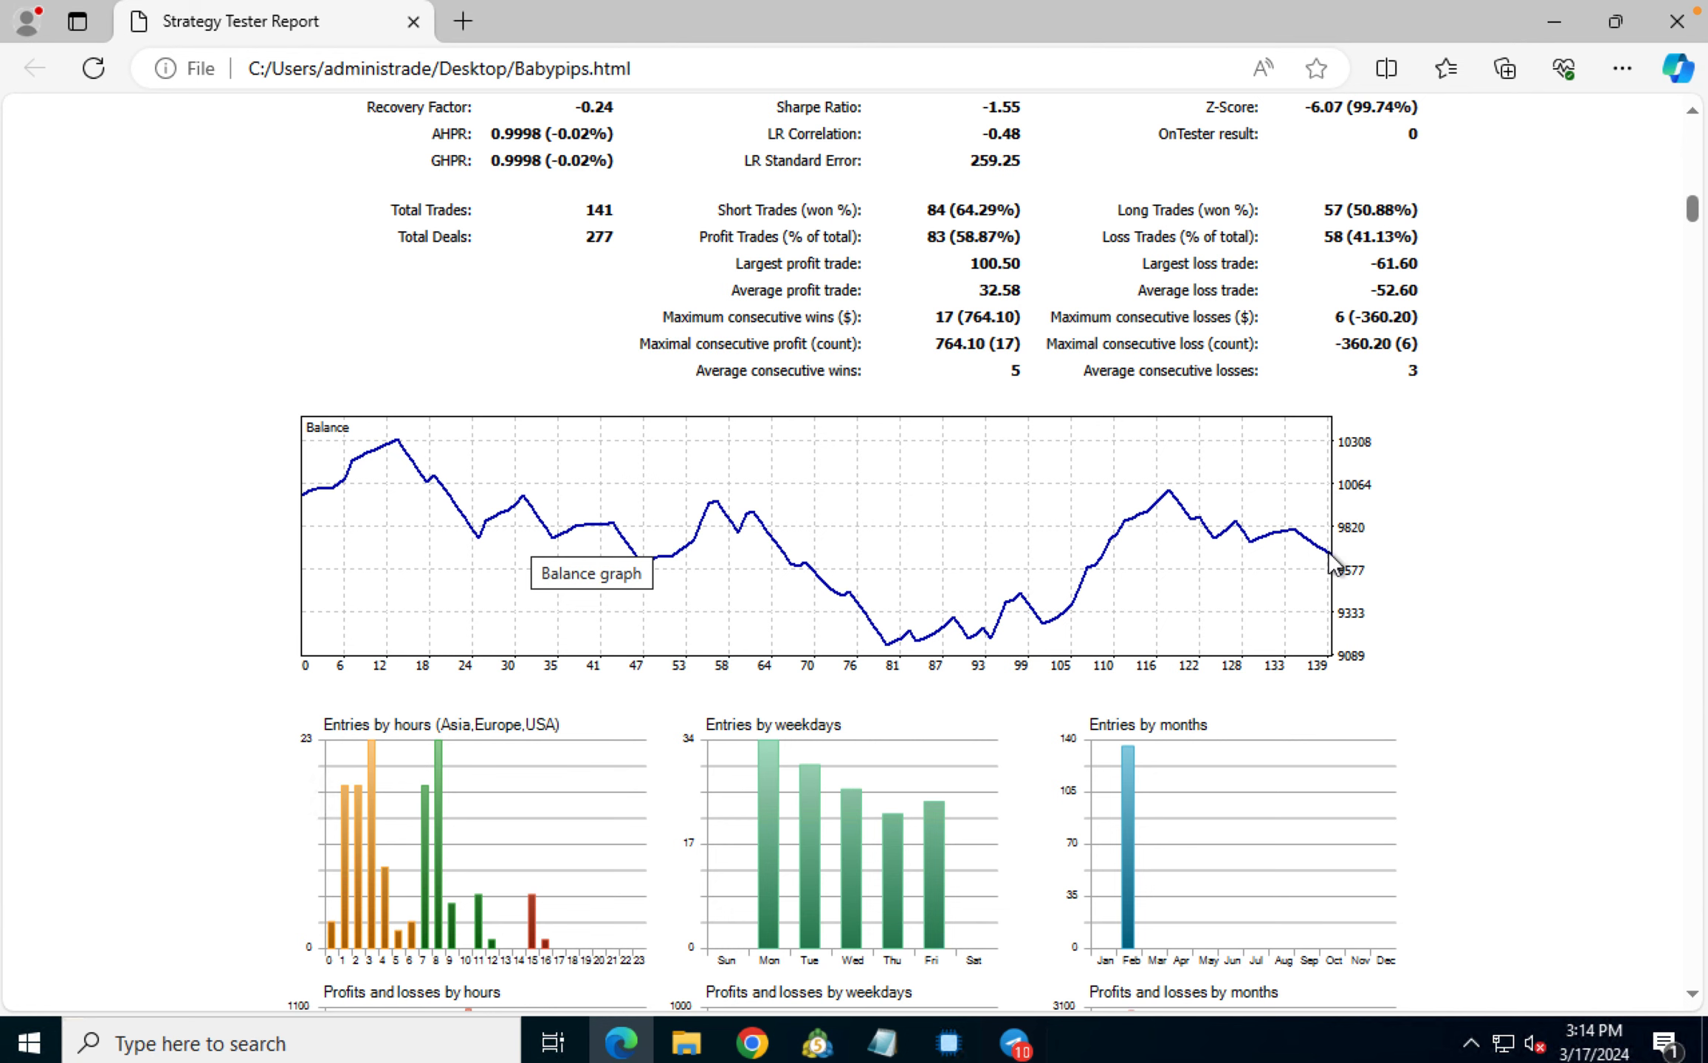
scroll("down", 3)
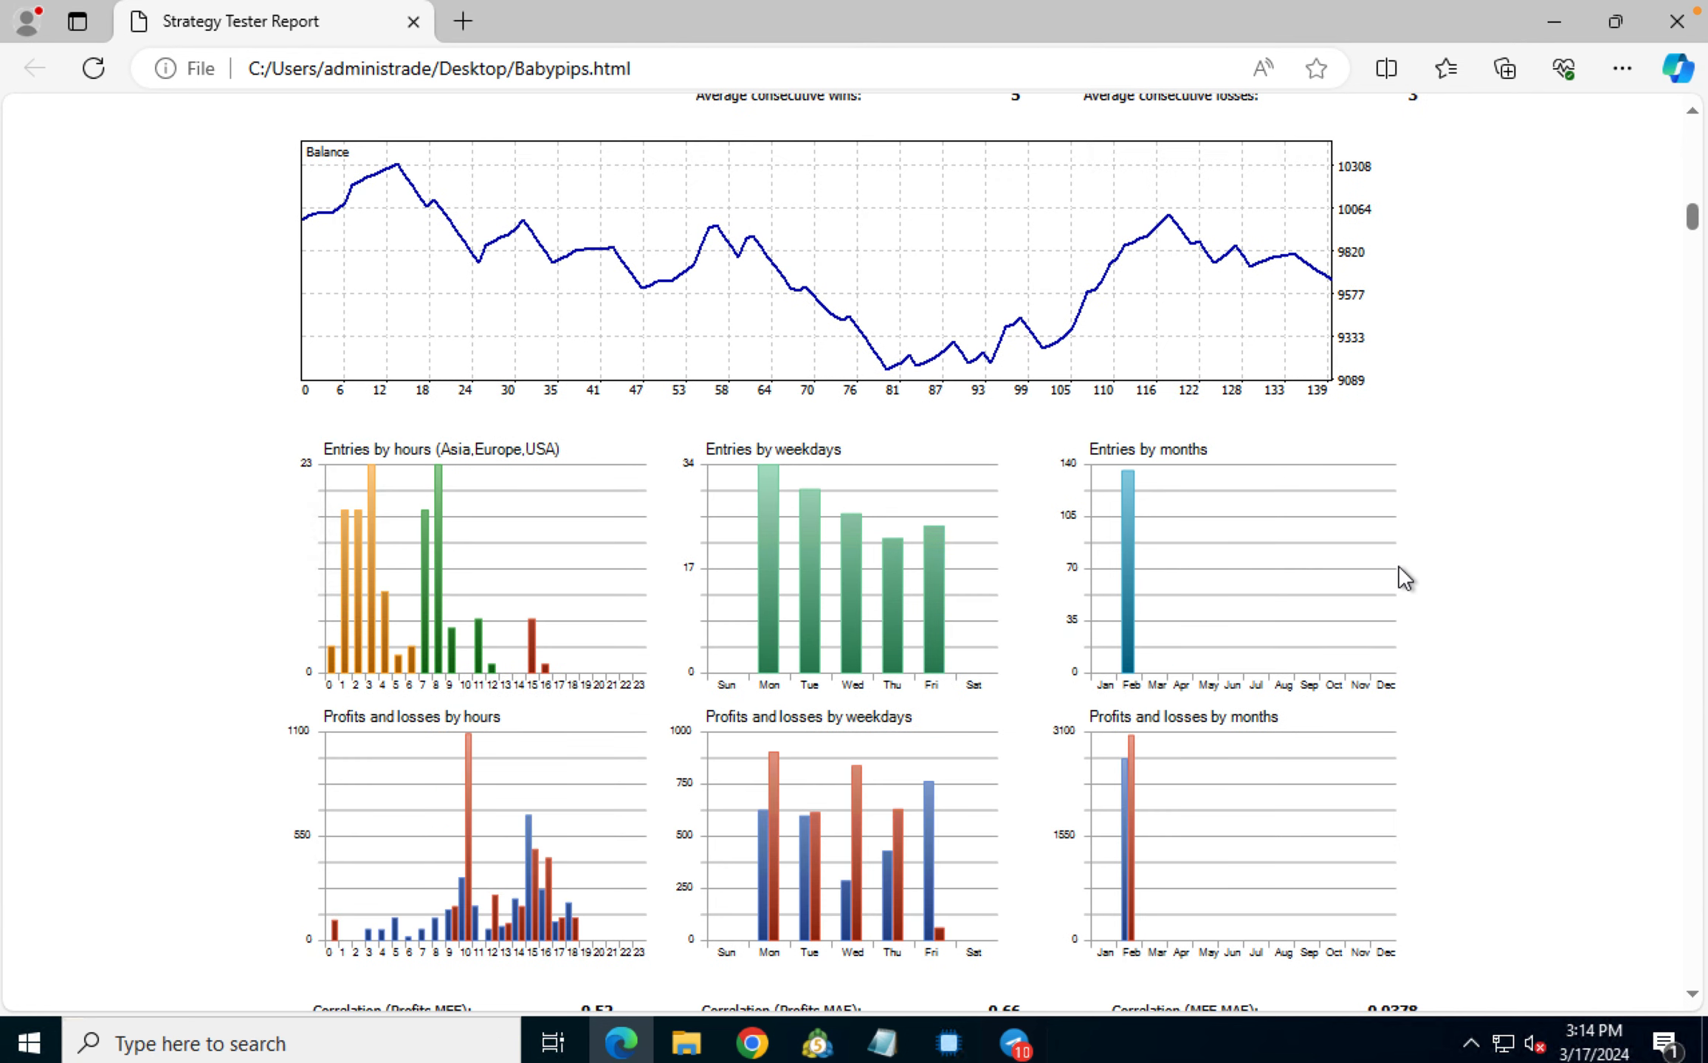
scroll("down", 3)
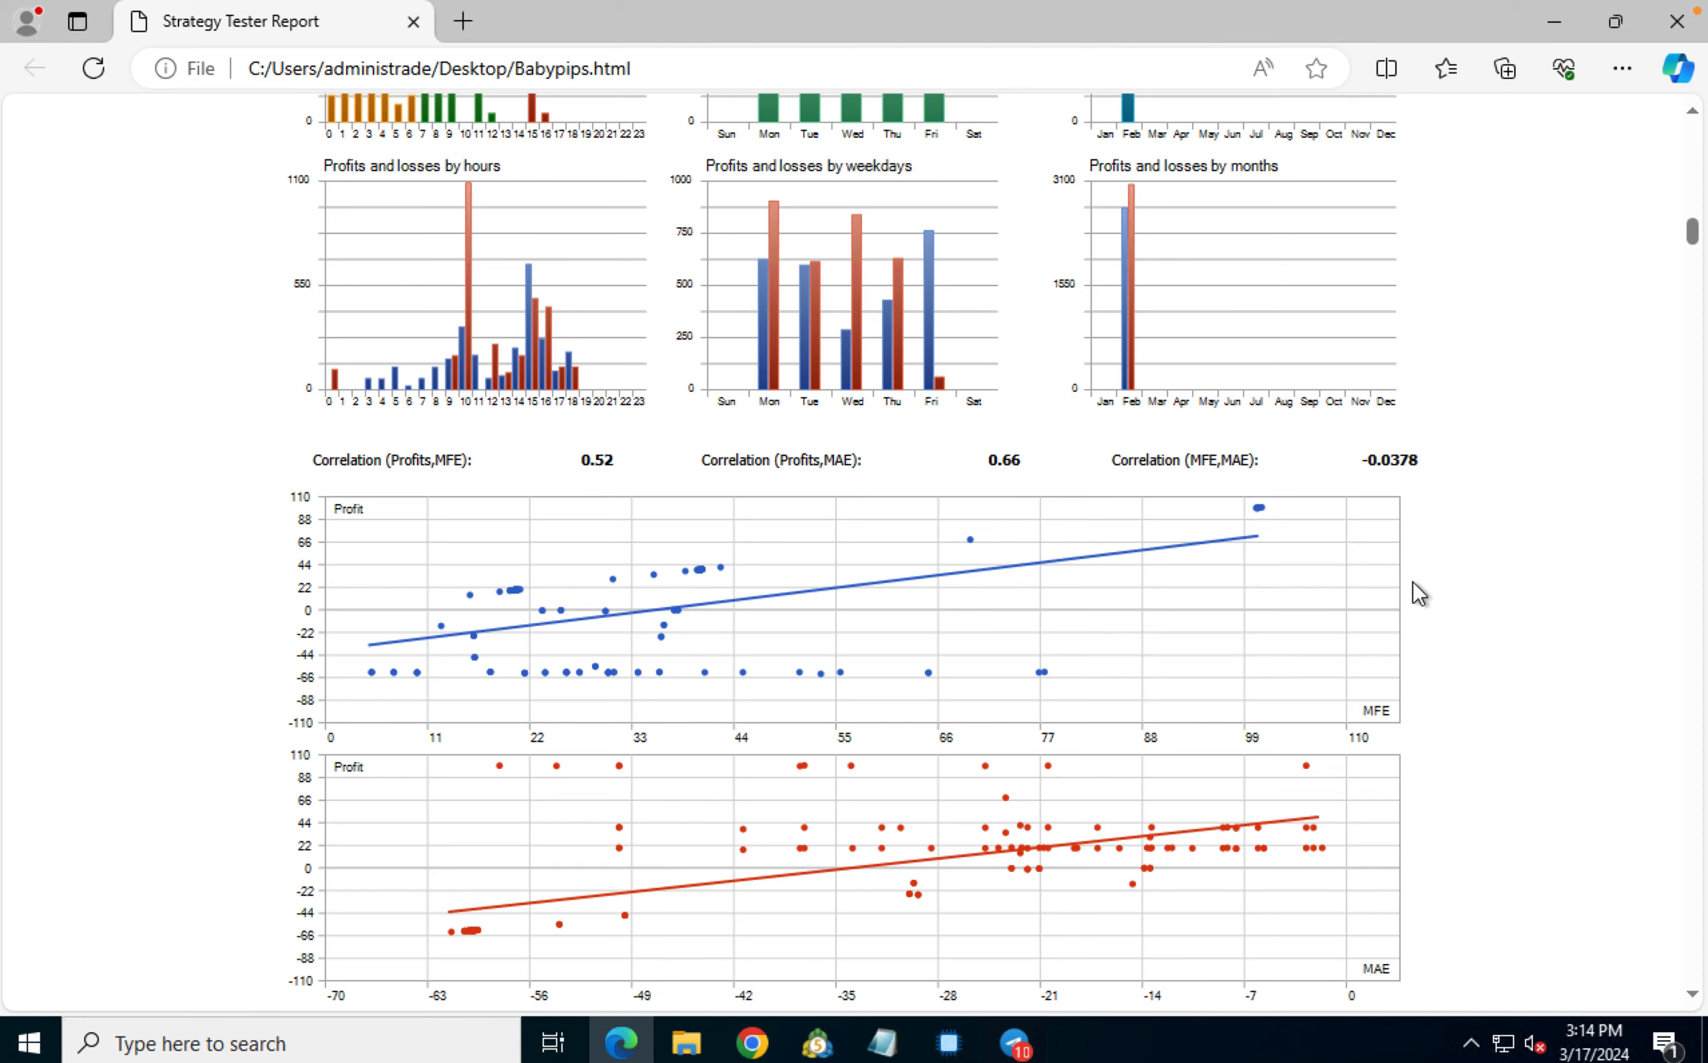
scroll("down", 3)
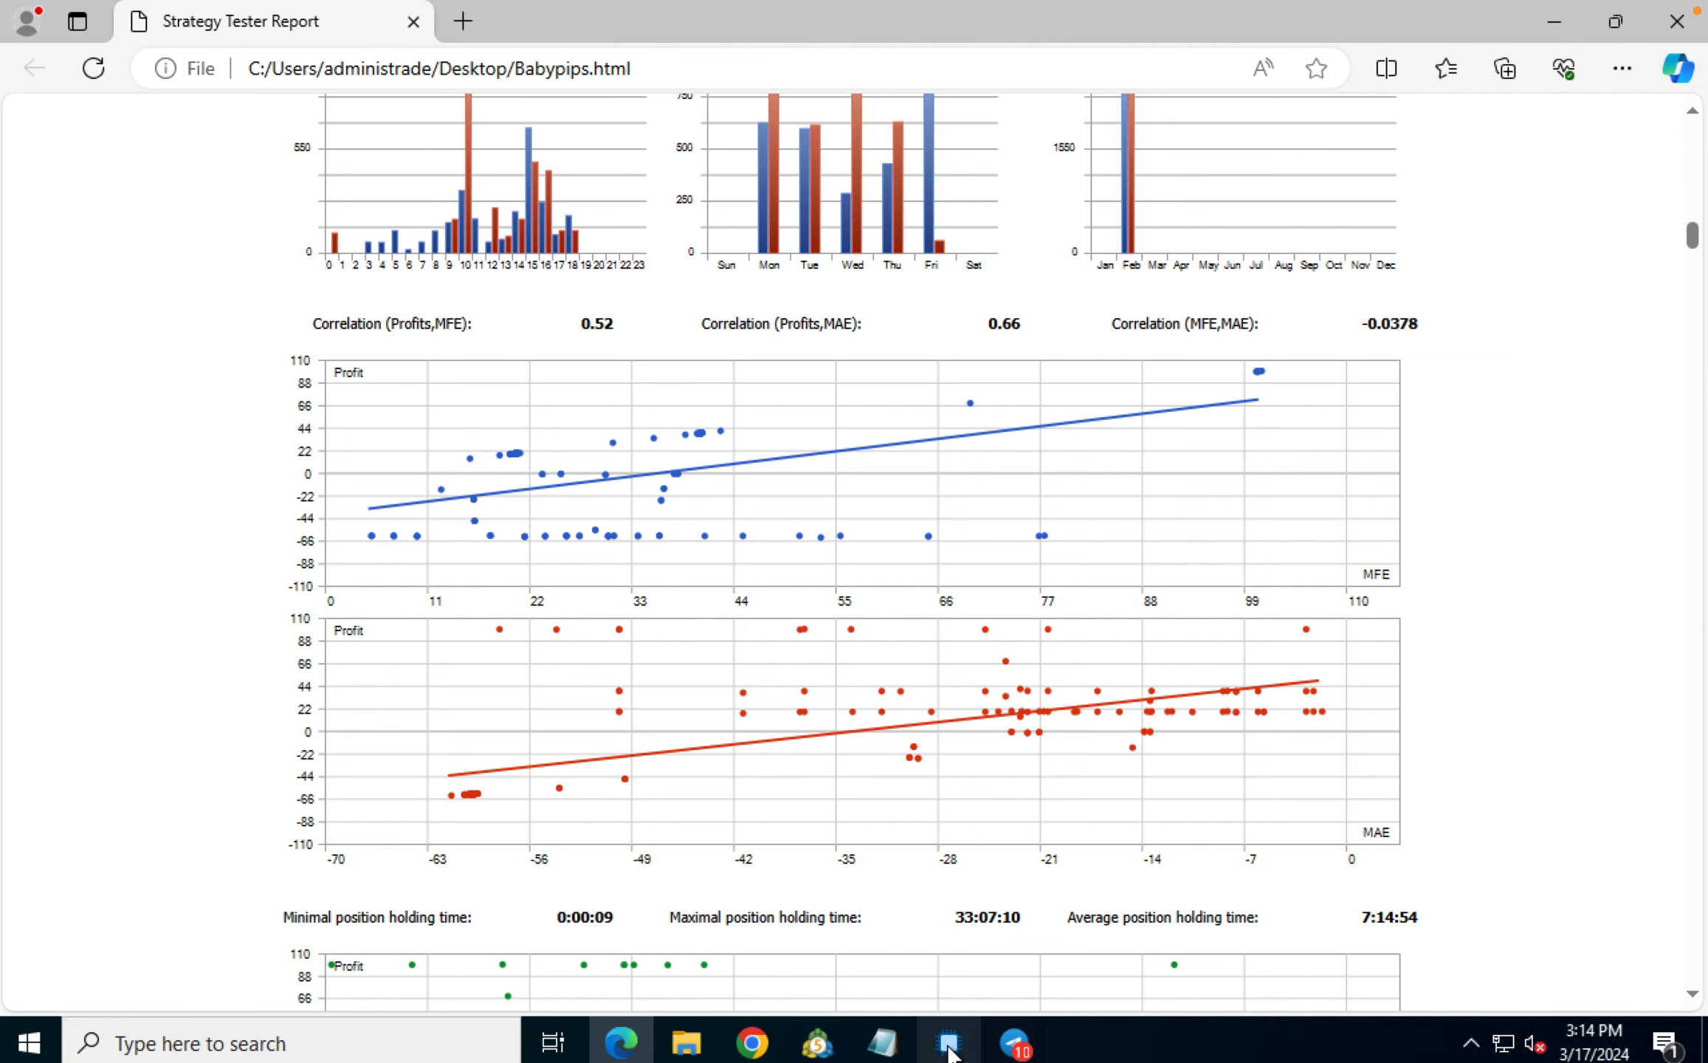
Step: Switch to MetaTrader 5 and review the filled, canceled and stop-loss orders in History
left_click(938, 1038)
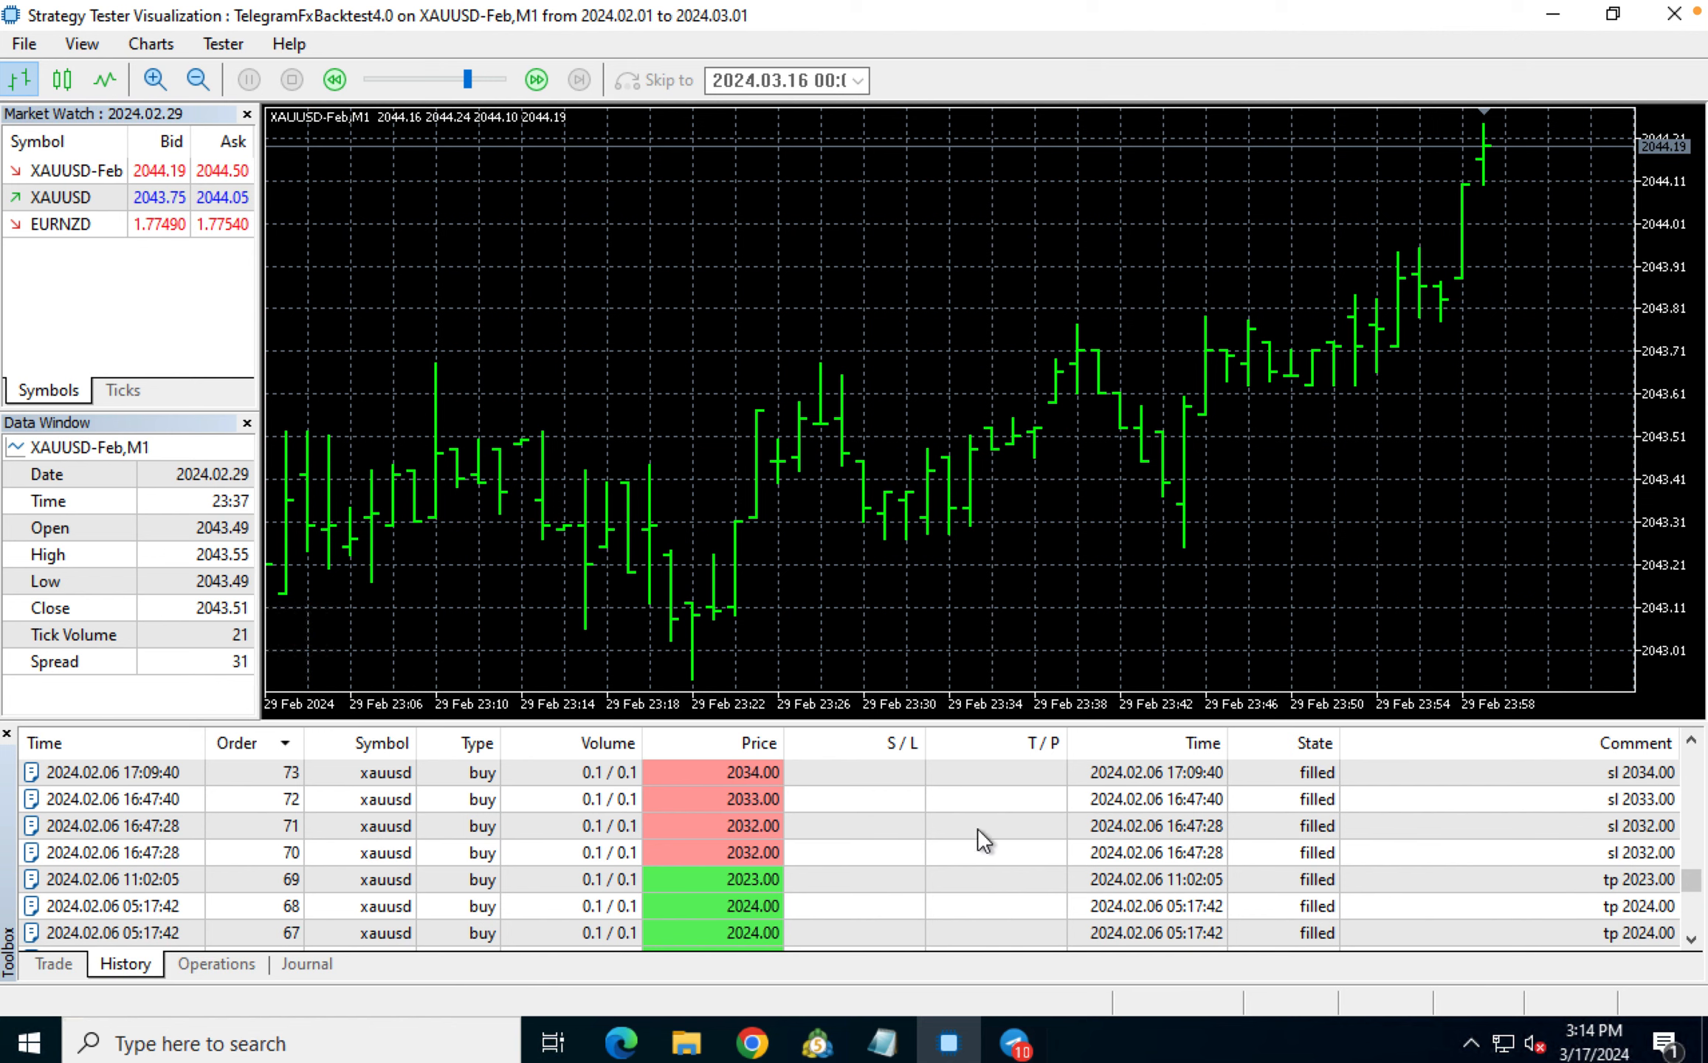
scroll("down", 3)
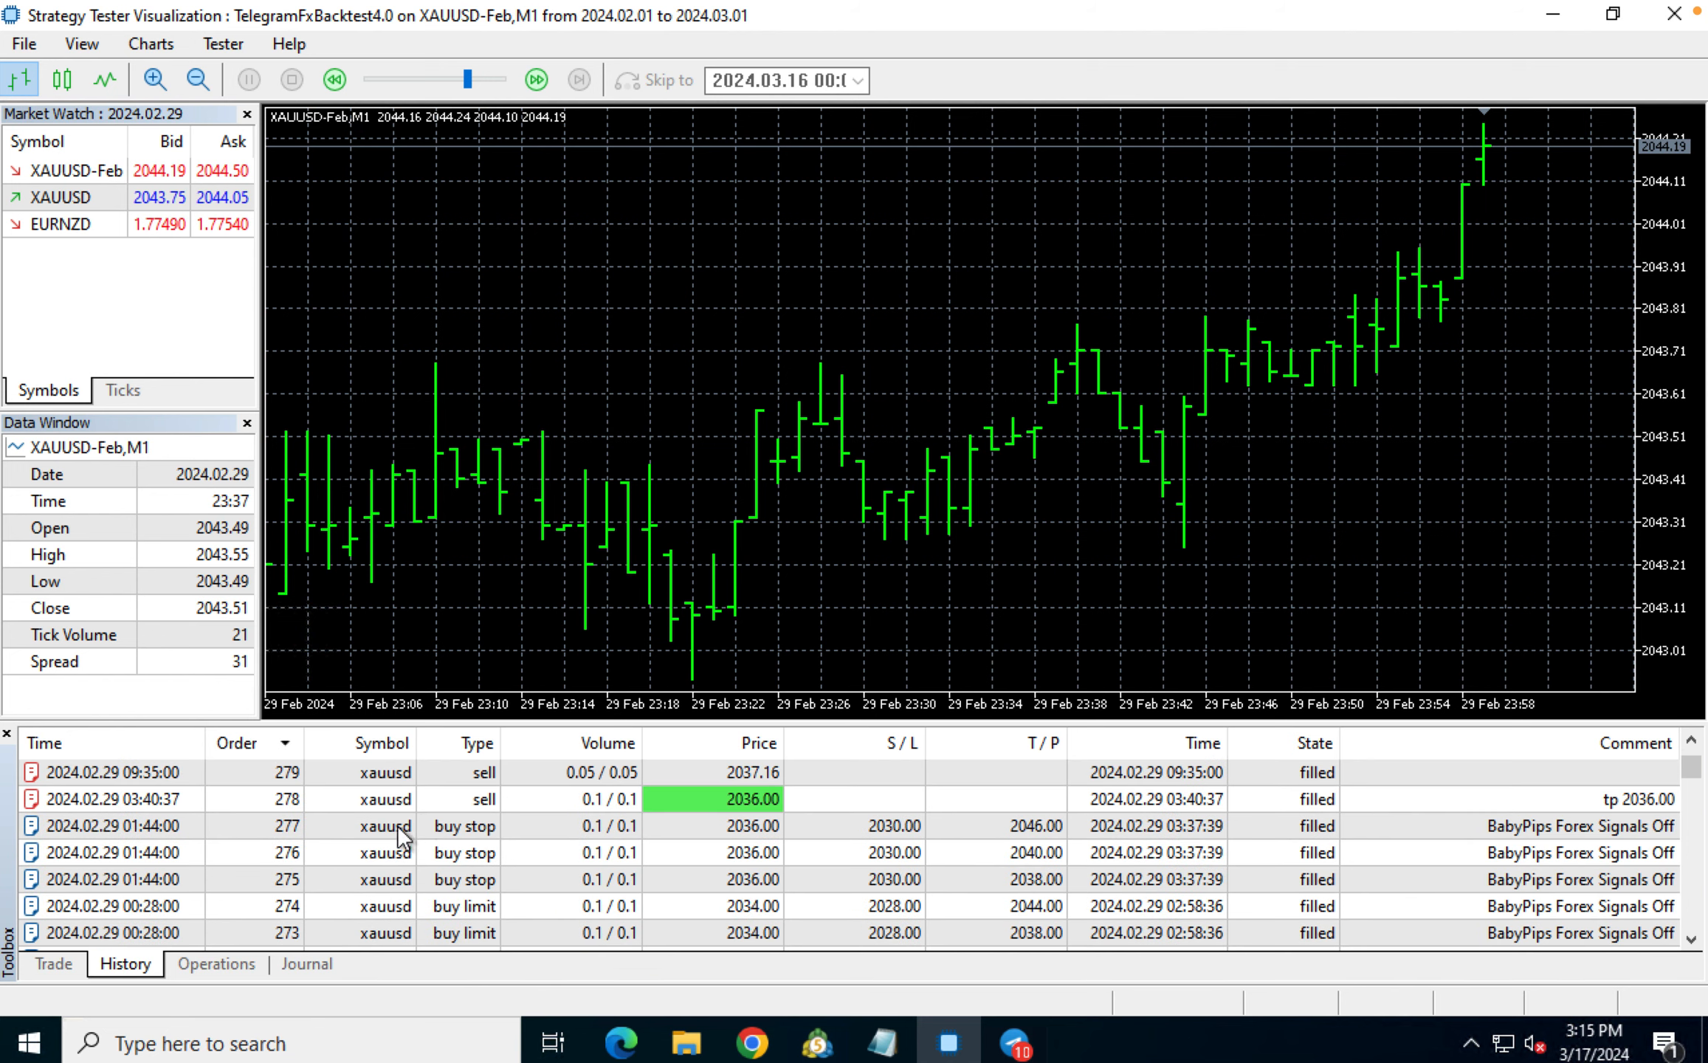
scroll("down", 3)
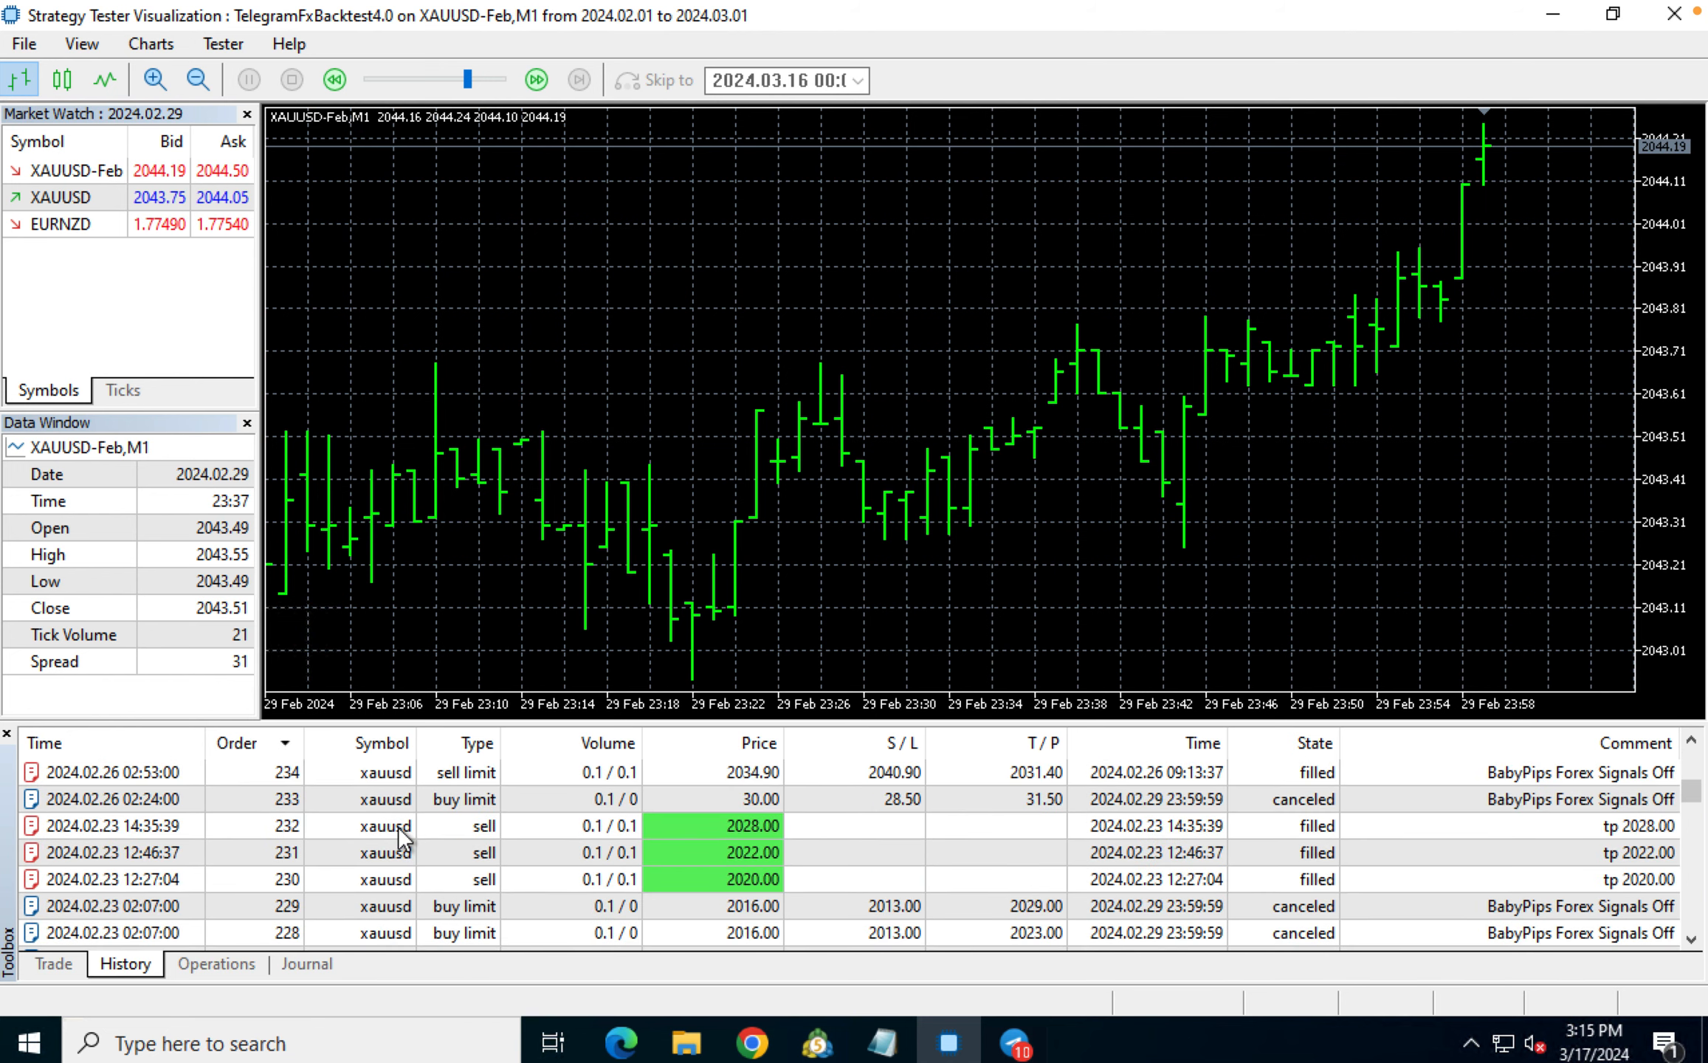
scroll("down", 3)
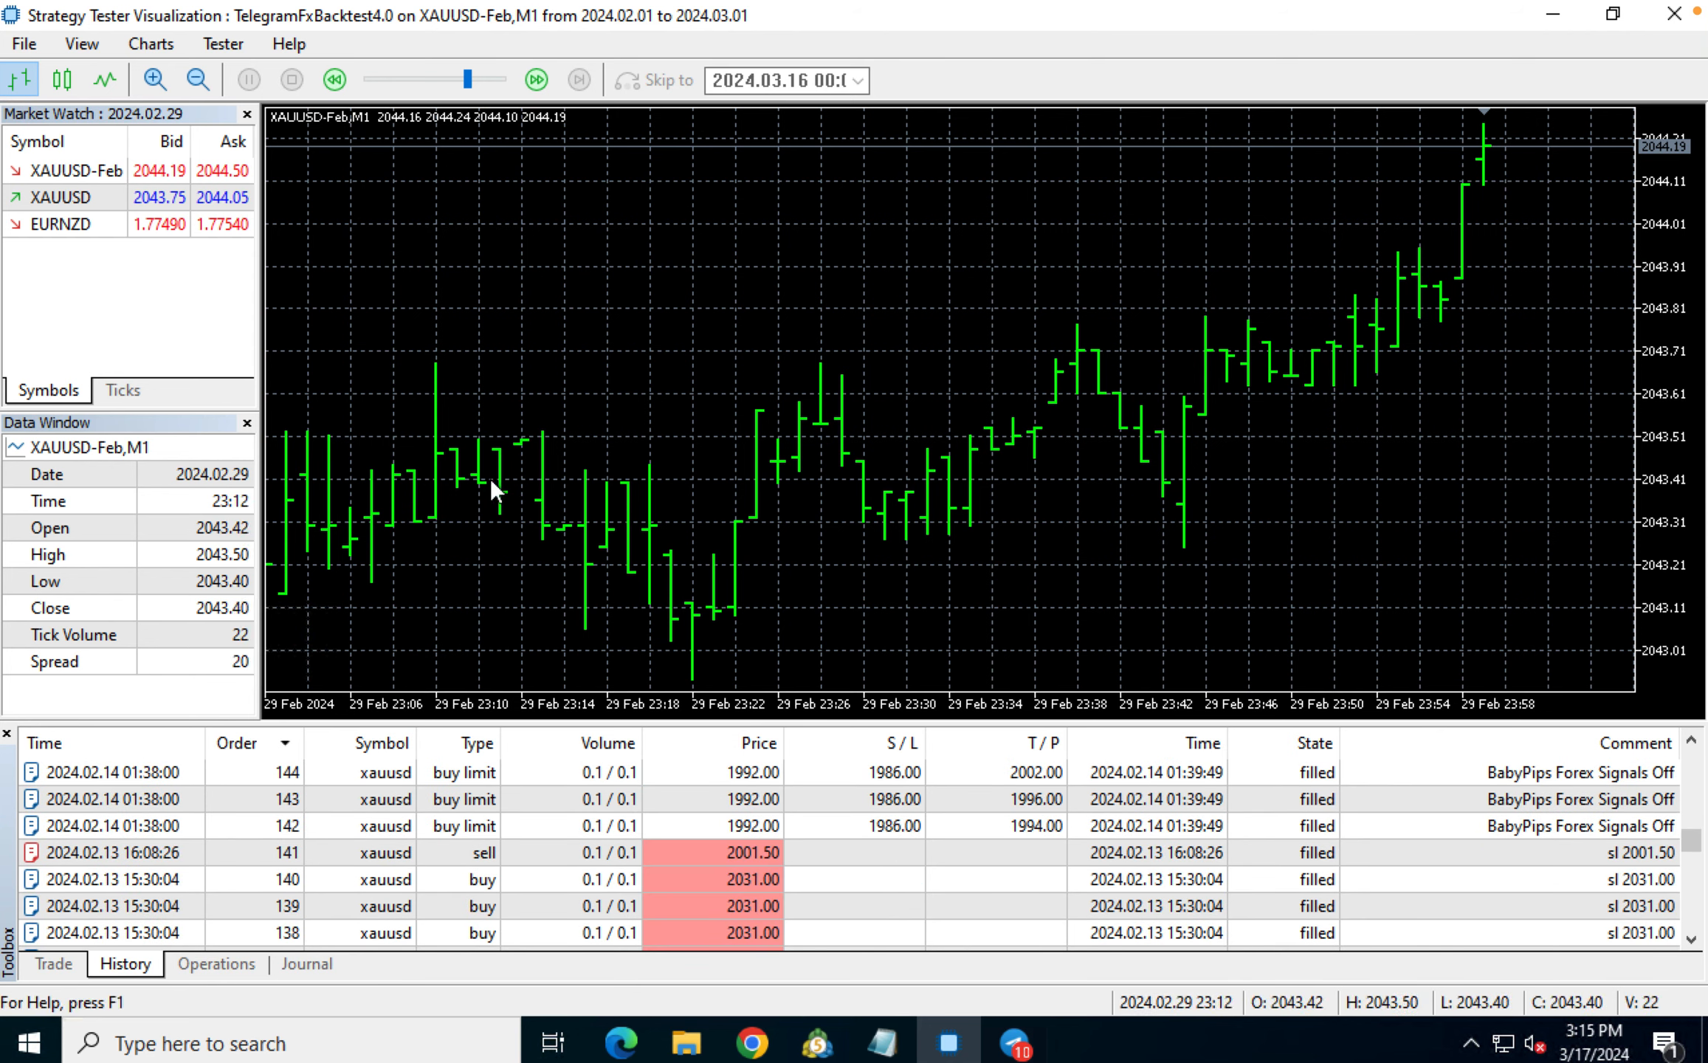
mouse_move(492, 493)
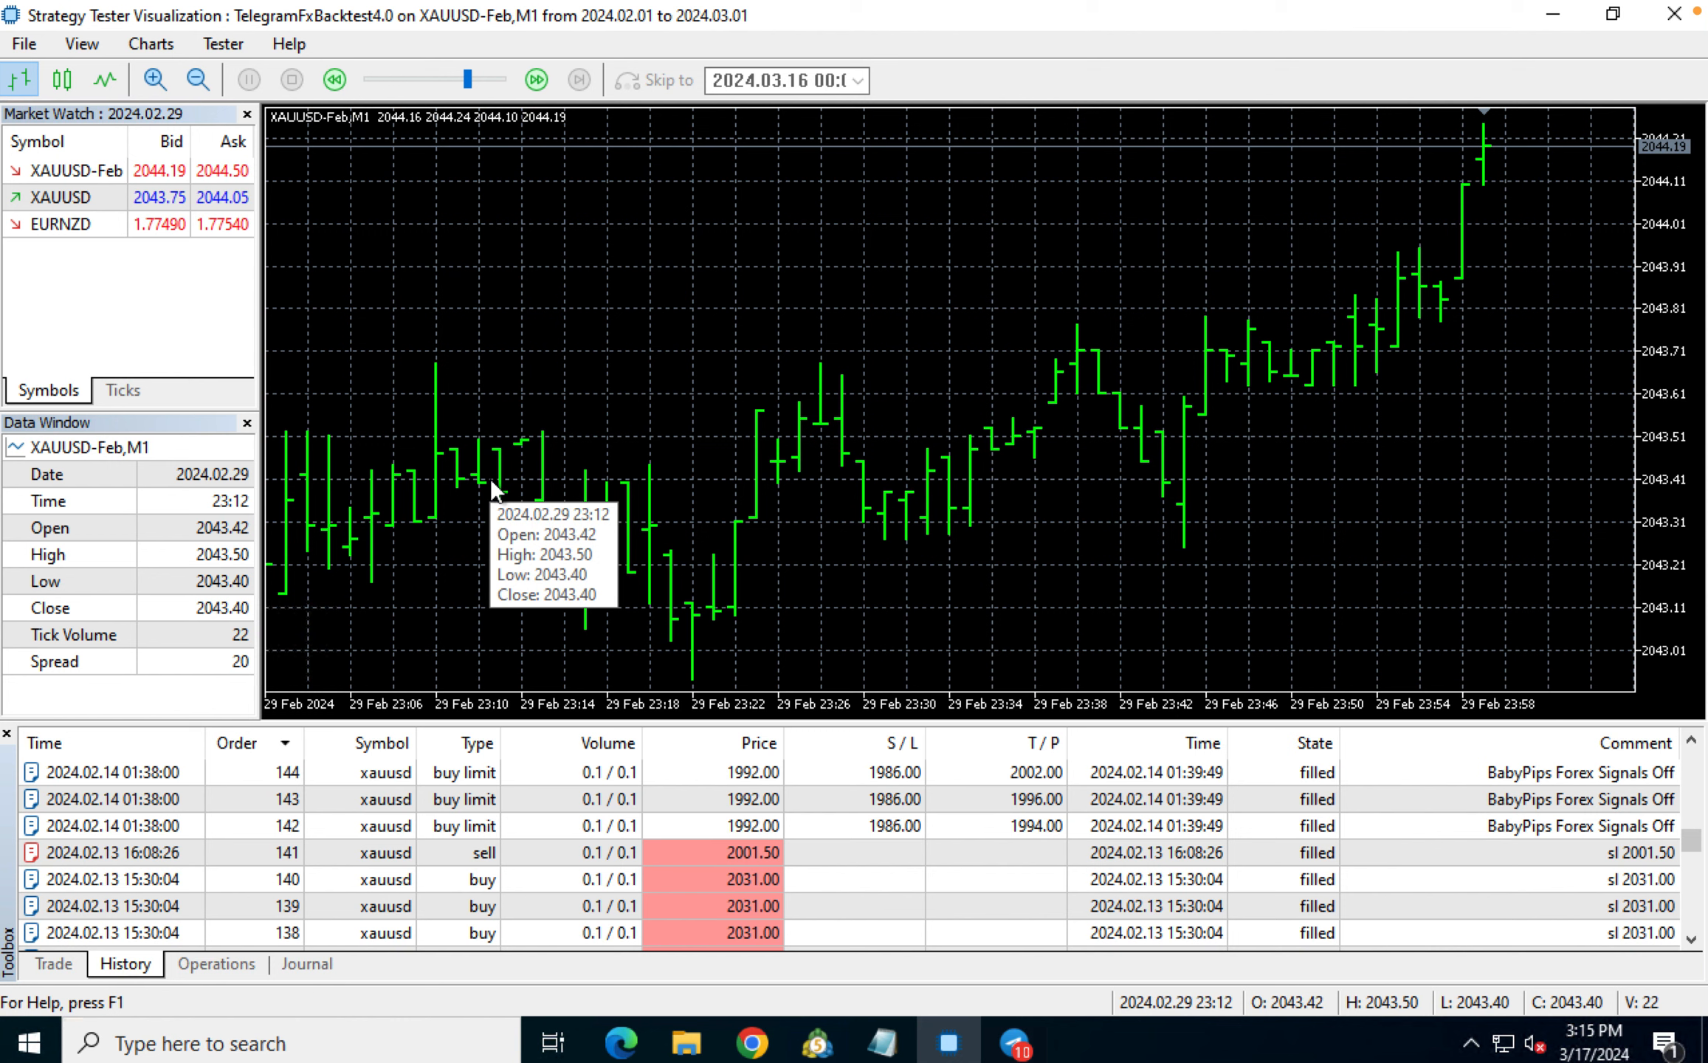
mouse_move(546, 443)
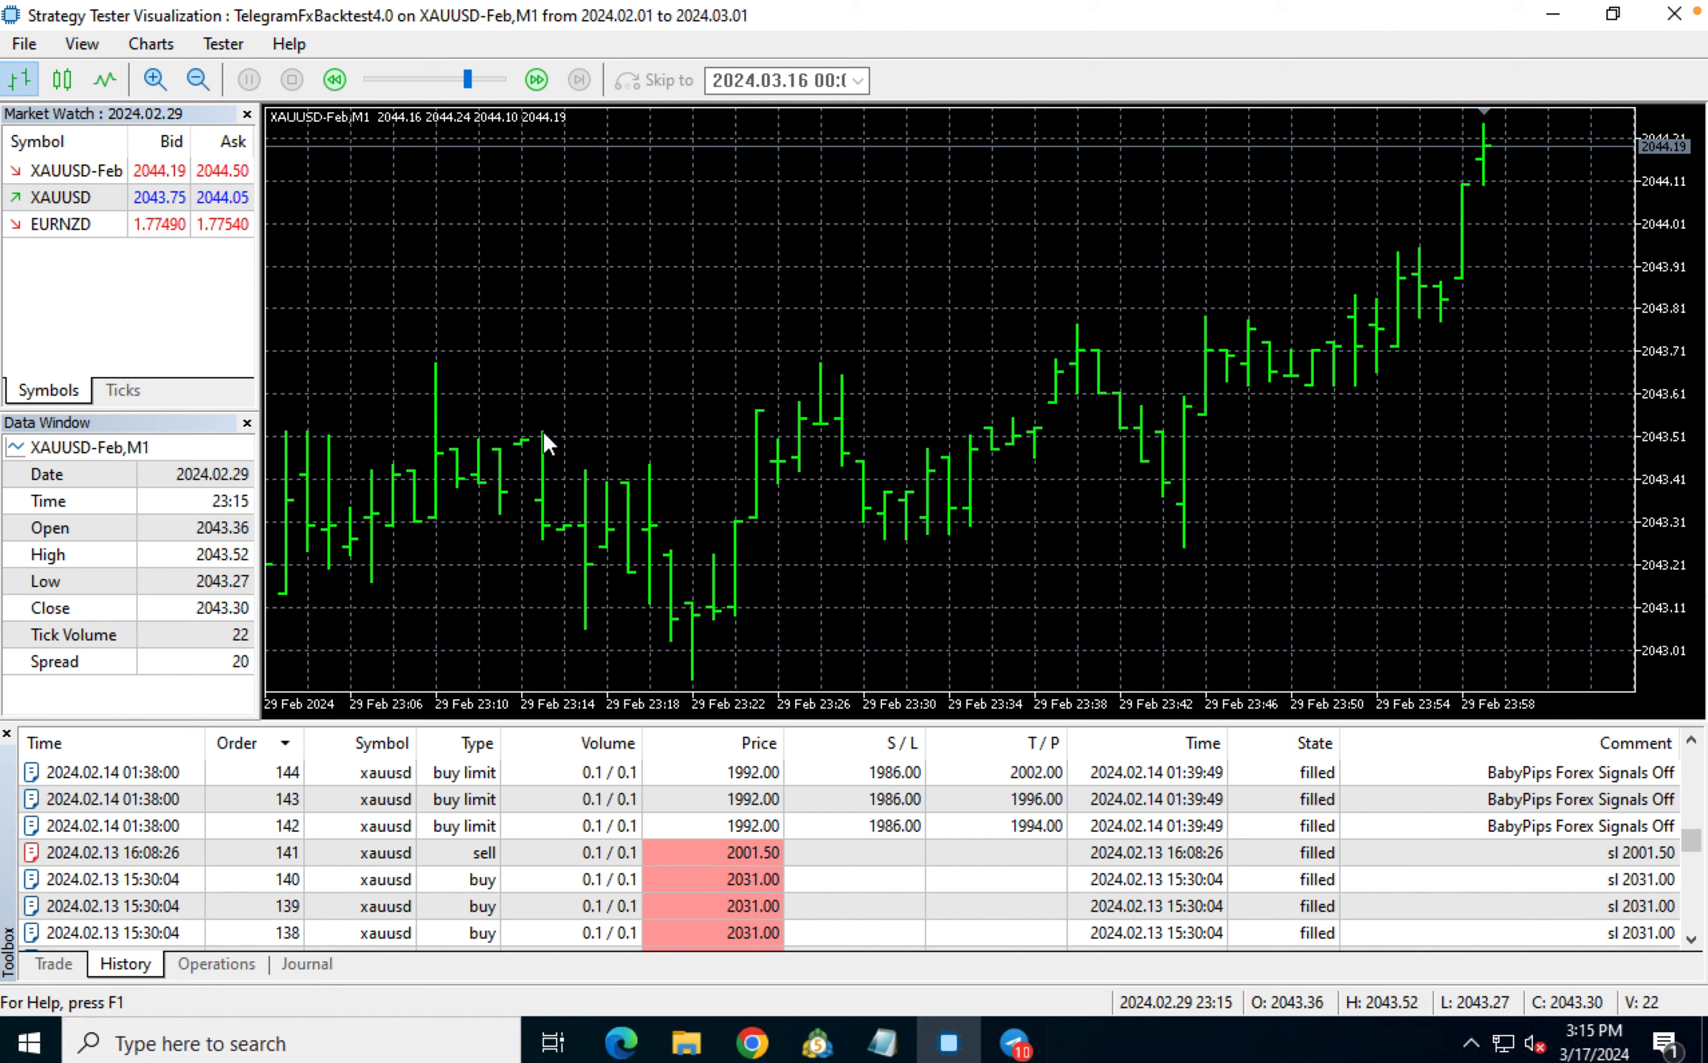